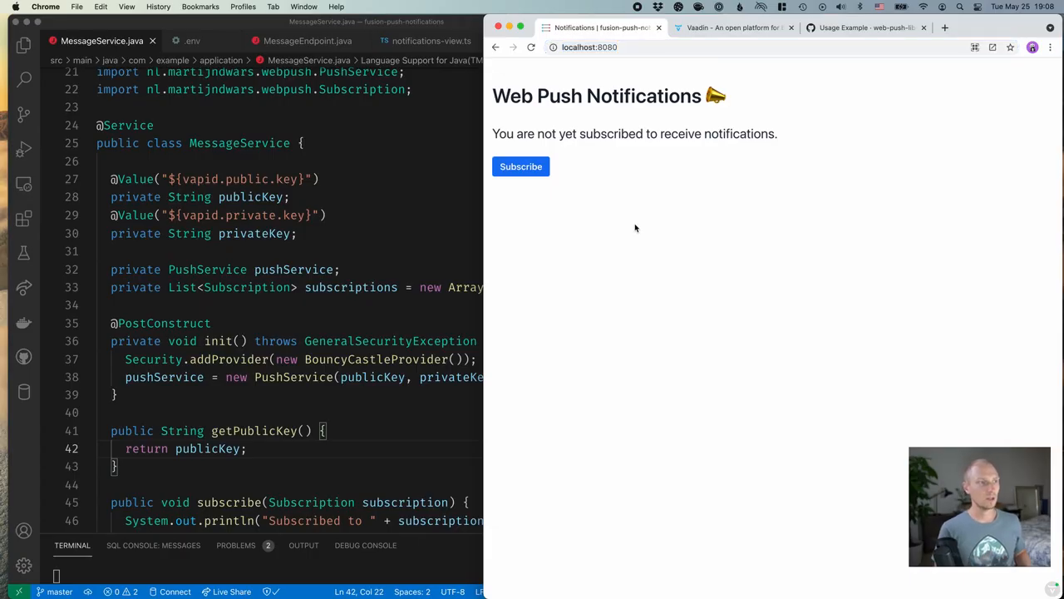
mouse_move(654, 210)
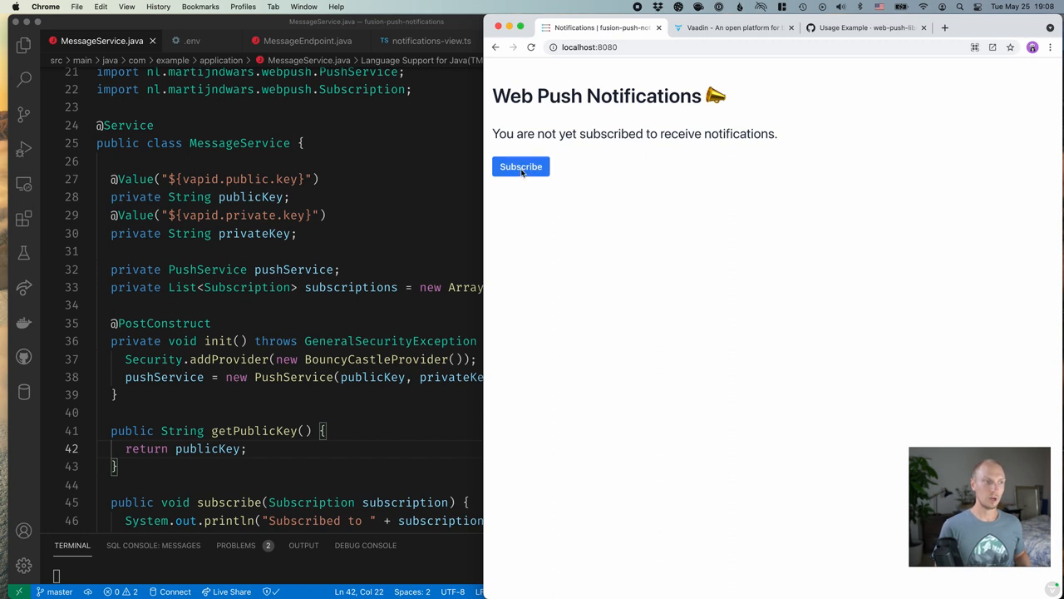
Subscribe on localhost:8080 and block Chrome's notification permission, triggering the blocked-notifications message
left_click(520, 166)
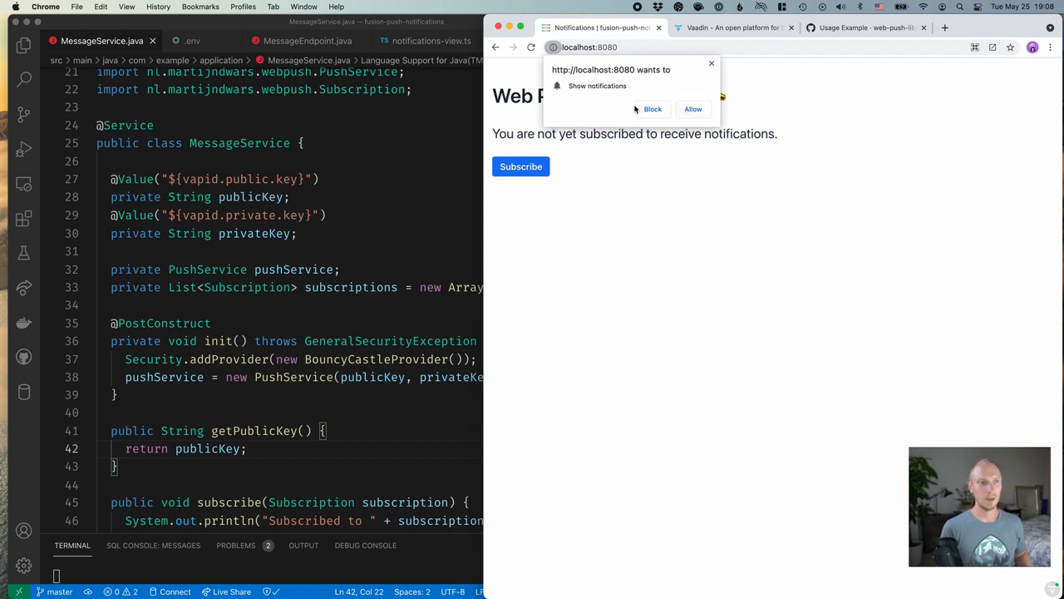
left_click(652, 108)
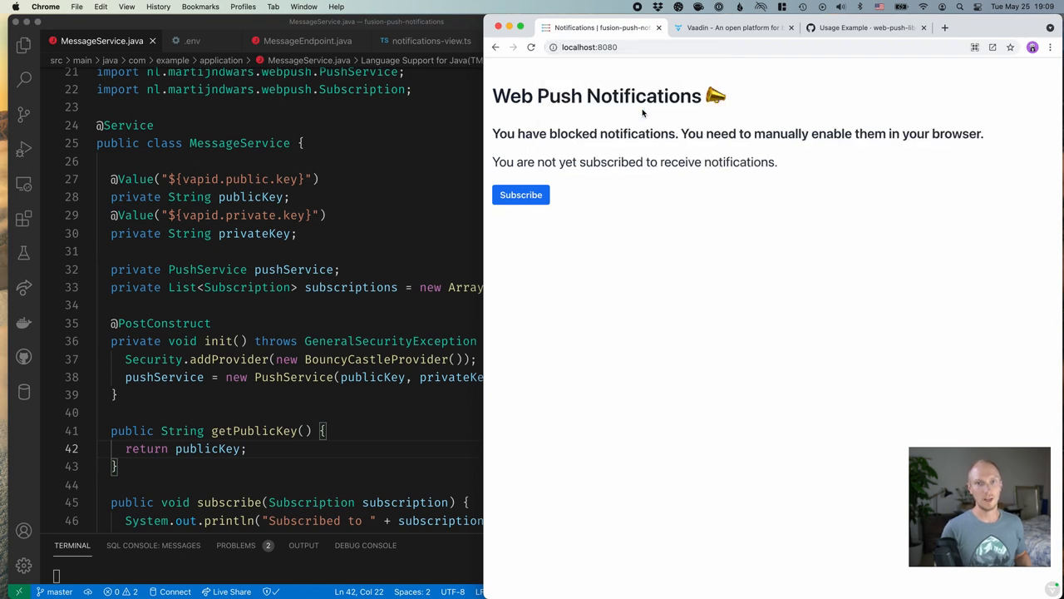
mouse_move(608, 133)
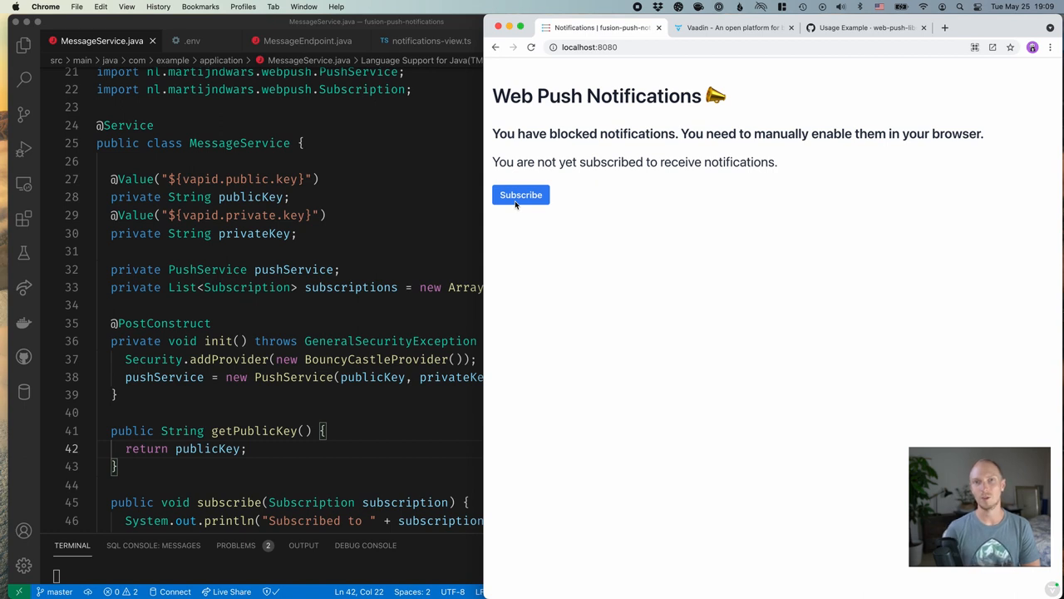
mouse_move(550, 109)
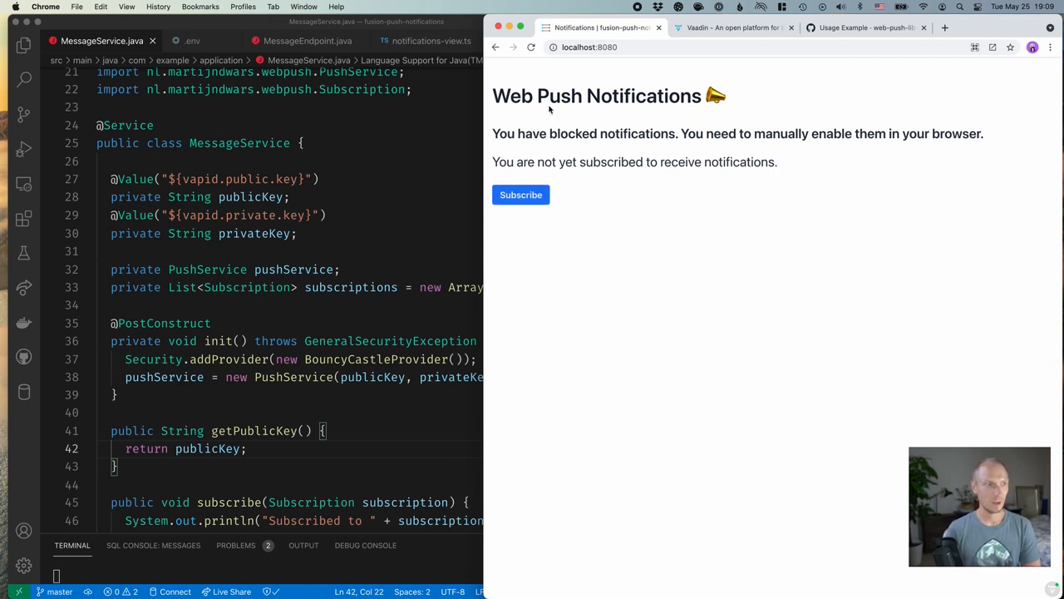
Change the site's Notifications permission from Block to Ask (default) in the site info panel
left_click(551, 47)
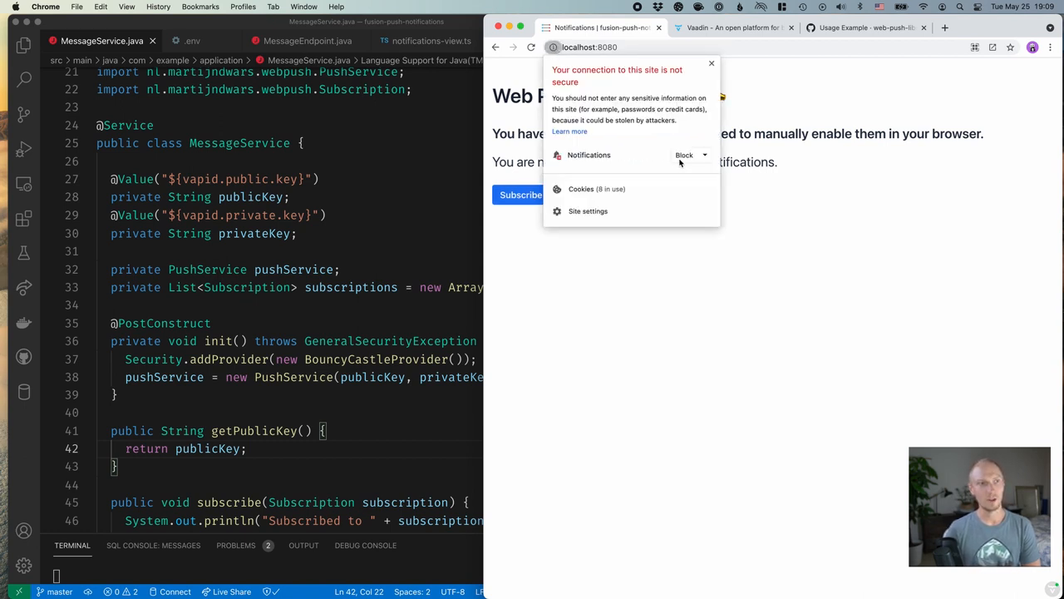
left_click(690, 156)
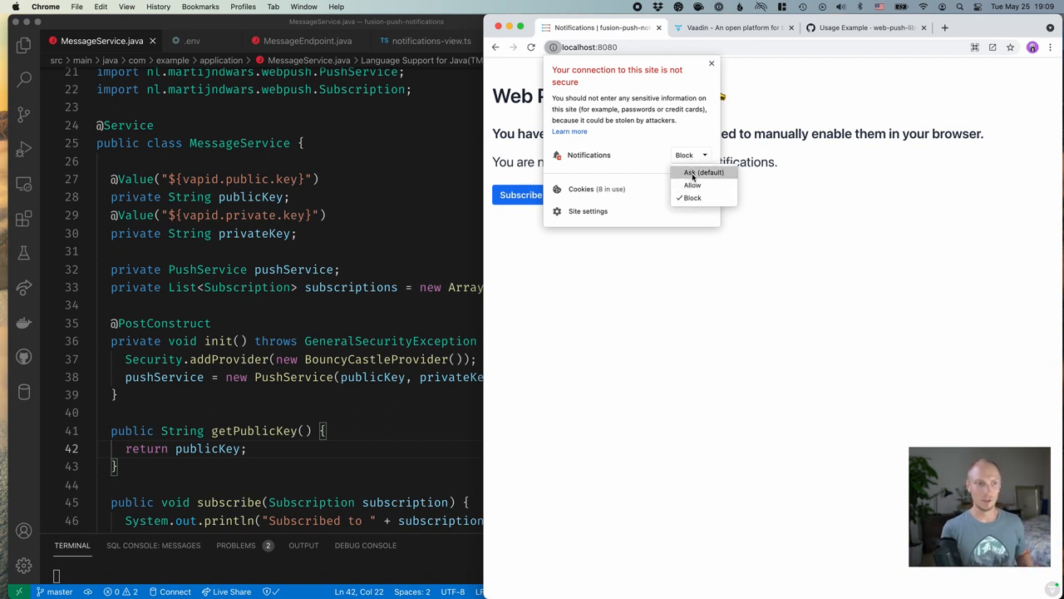
left_click(704, 172)
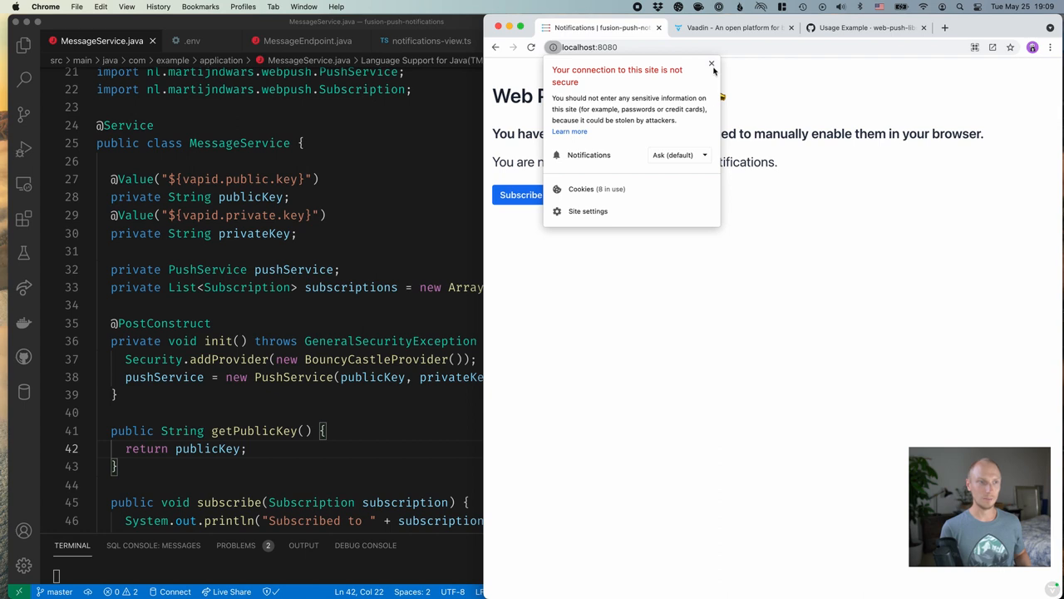
left_click(711, 63)
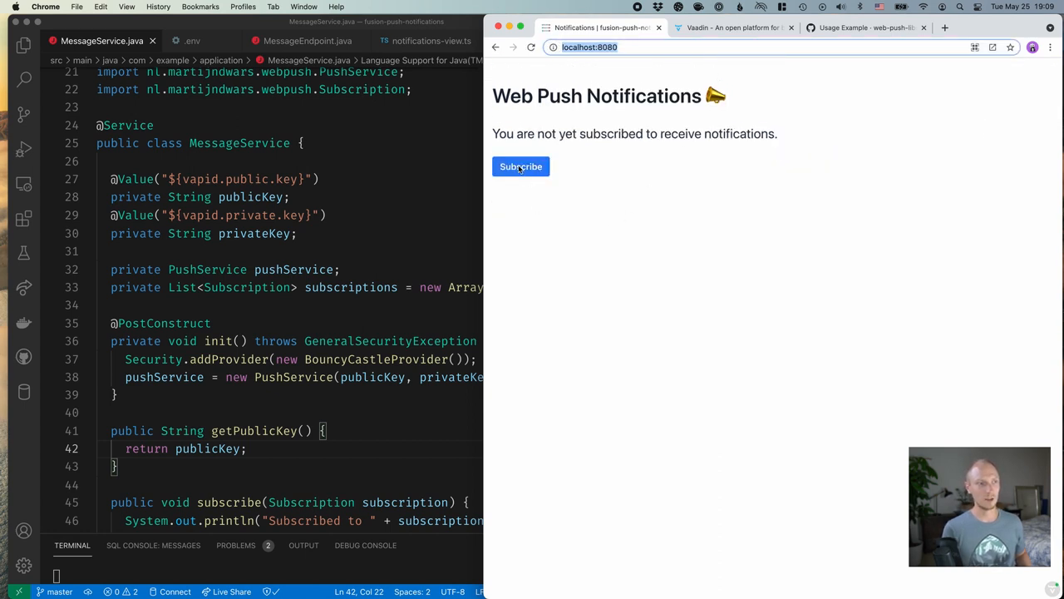
left_click(521, 166)
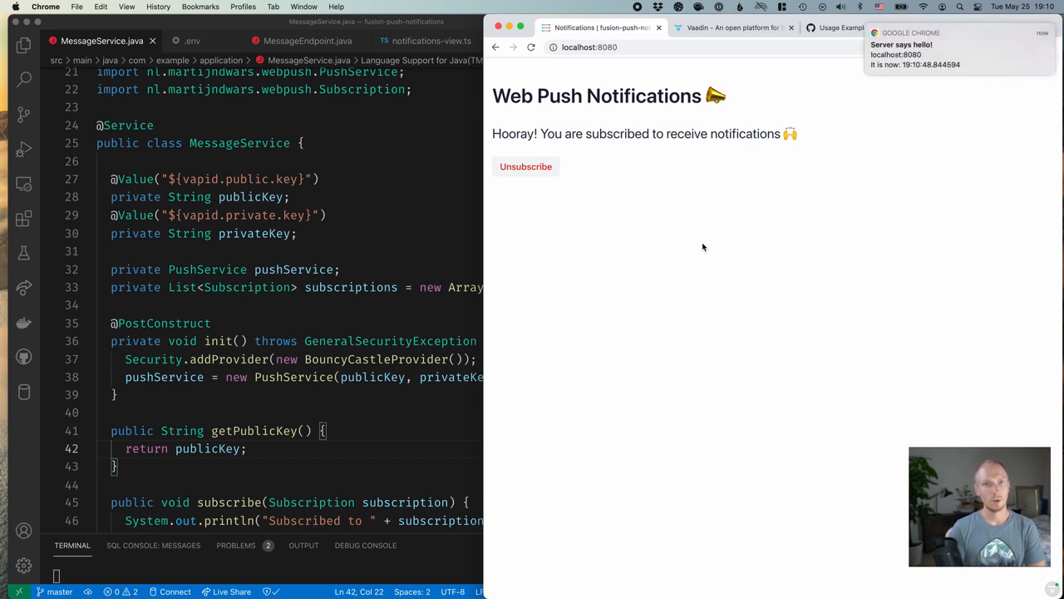
mouse_move(823, 154)
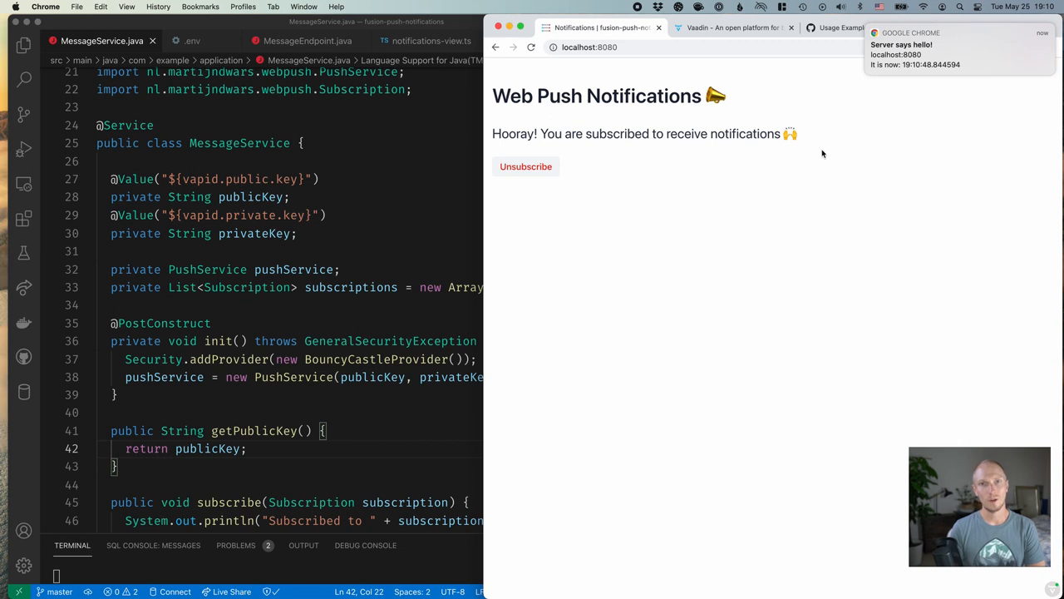
mouse_move(807, 149)
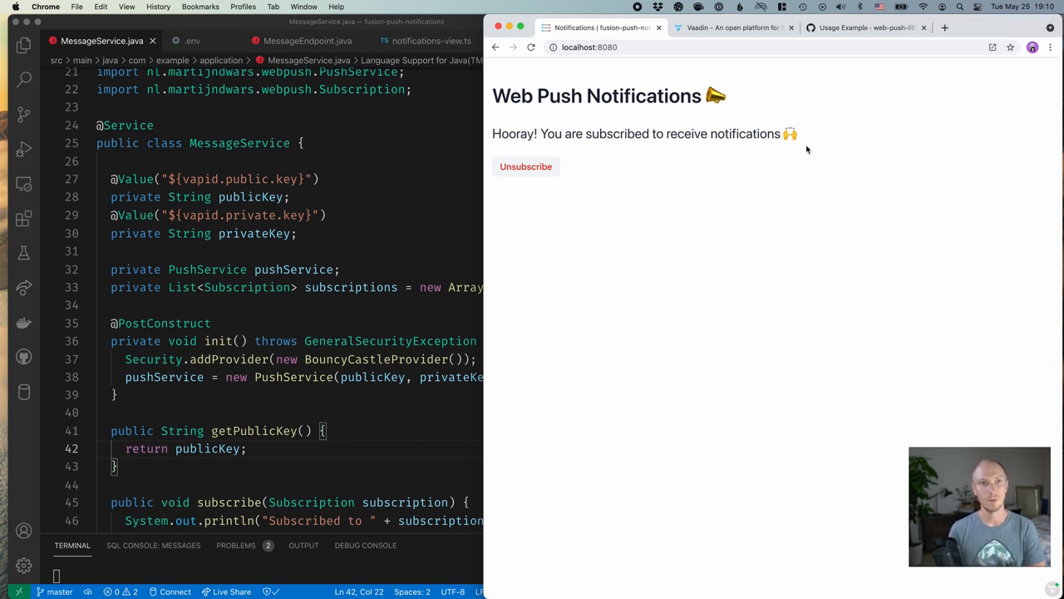
left_click(865, 28)
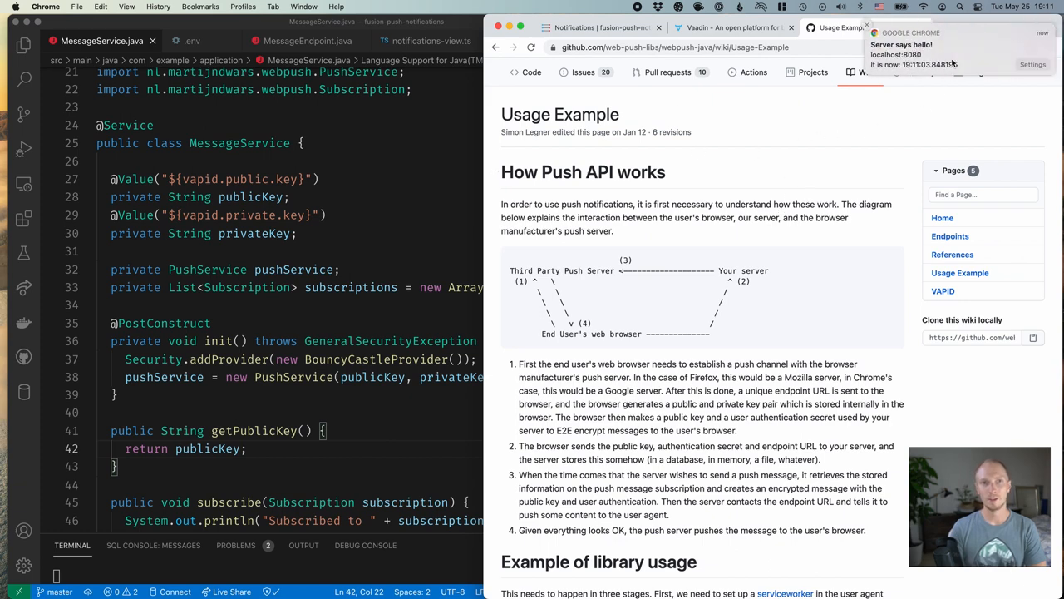
left_click(595, 28)
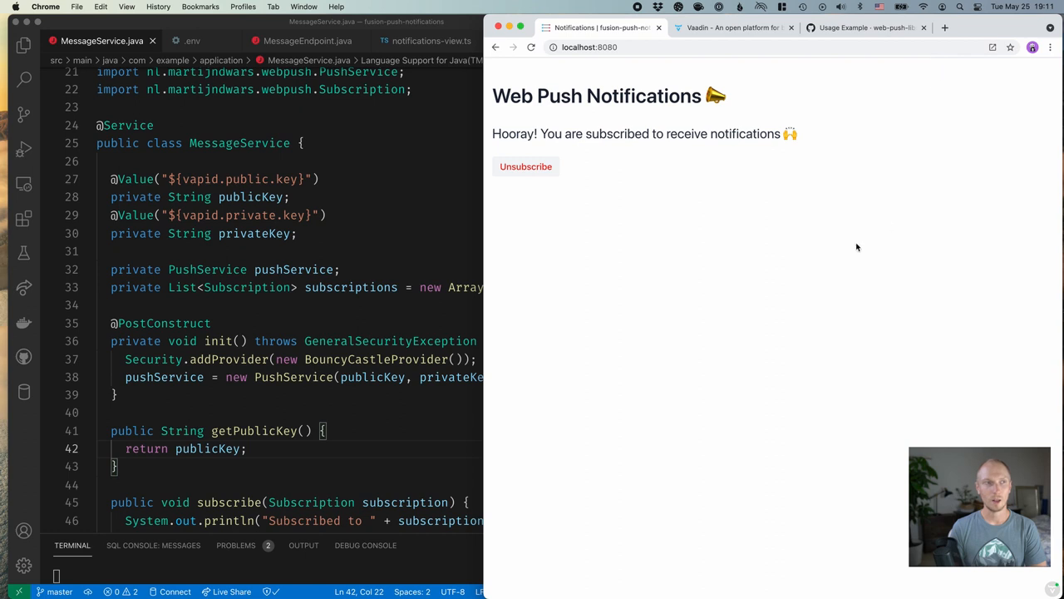
mouse_move(719, 170)
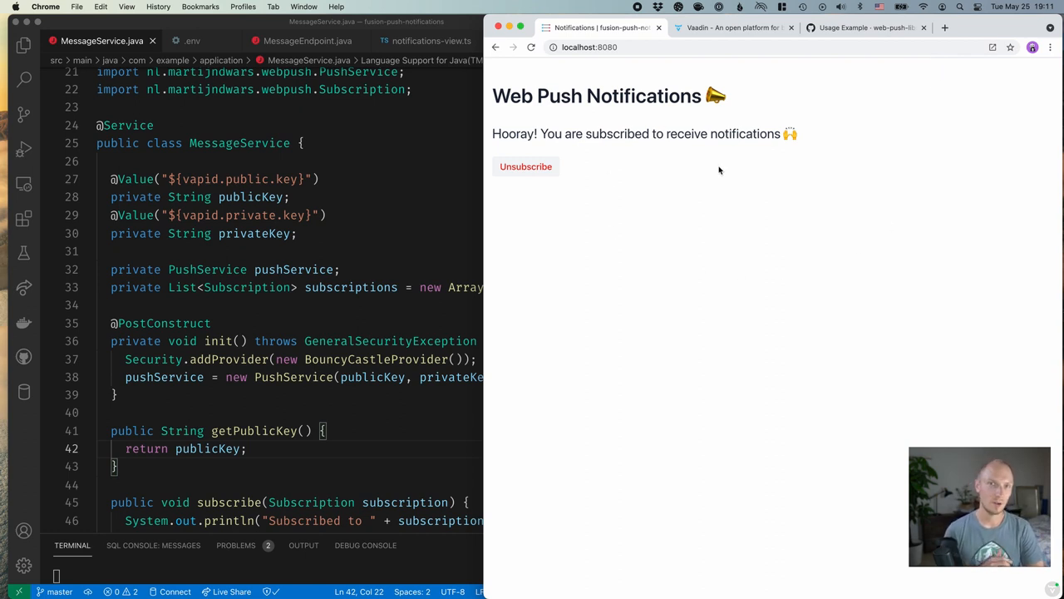
left_click(526, 167)
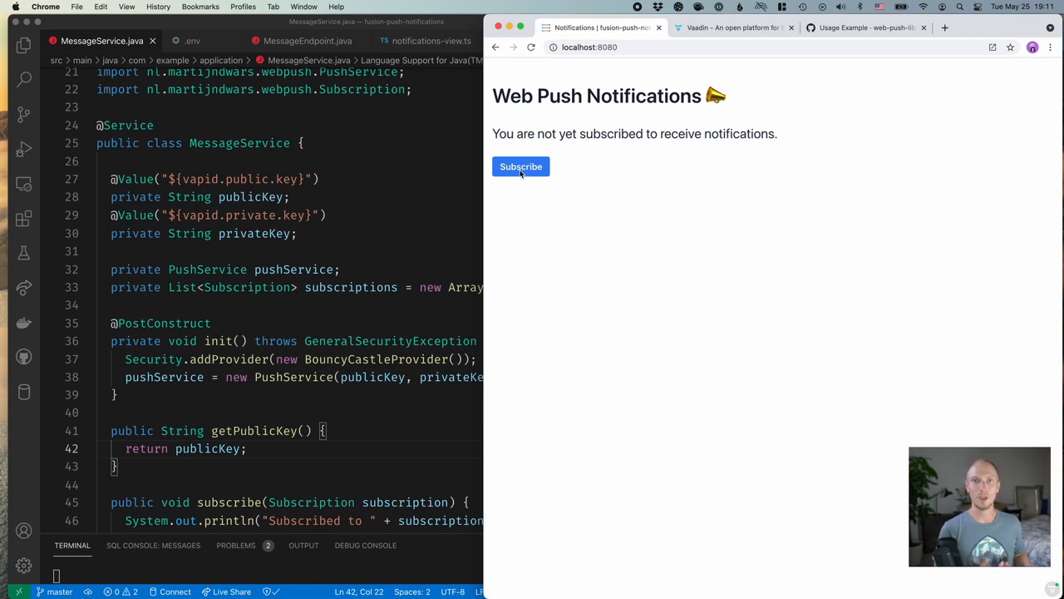
mouse_move(523, 187)
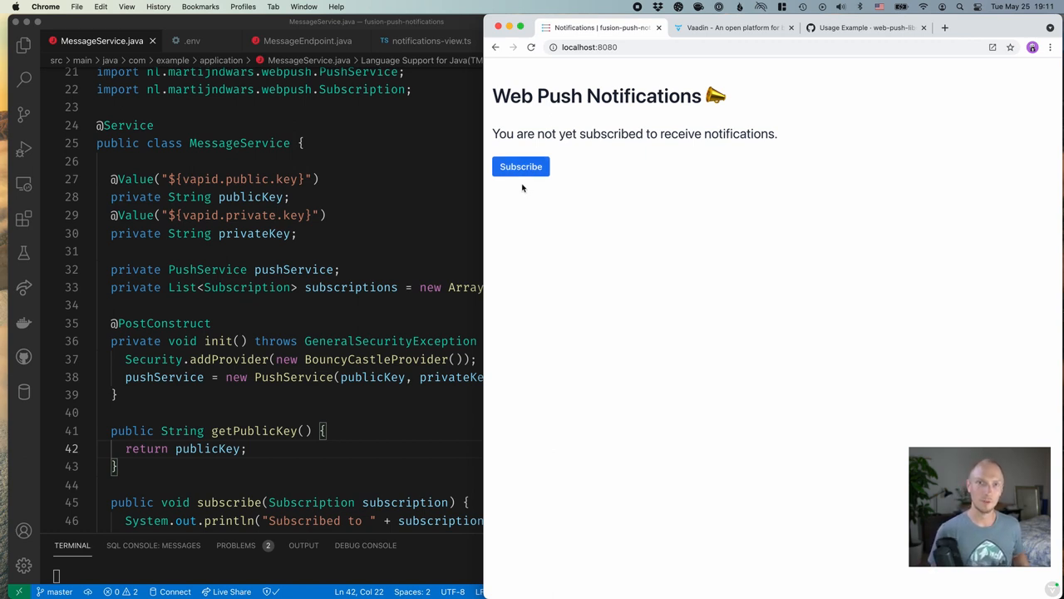
mouse_move(428, 222)
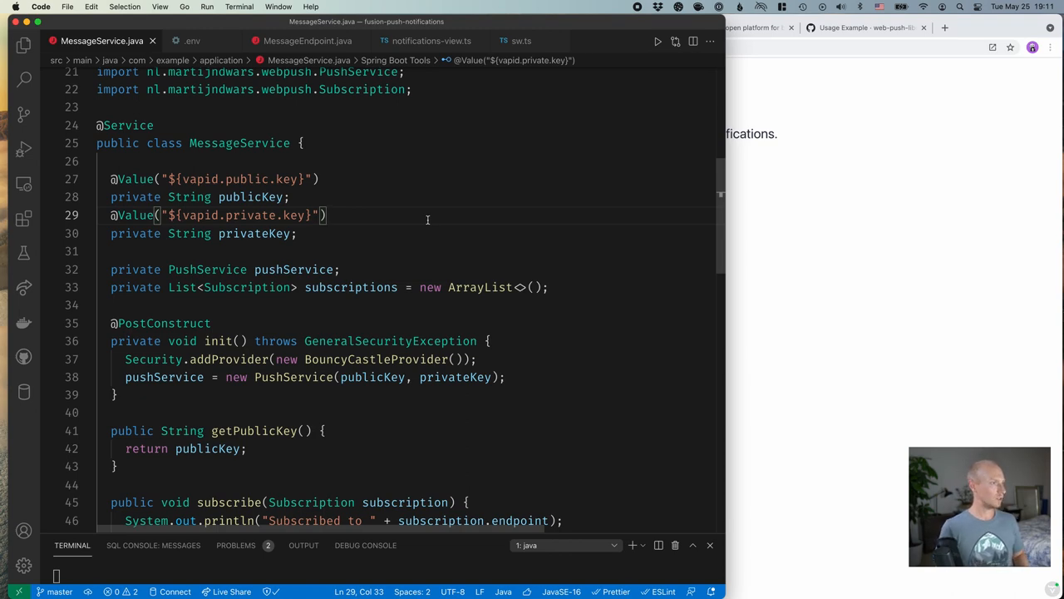
Open the web-push-libs/webpush-java GitHub repository and scroll through its page
left_click(865, 29)
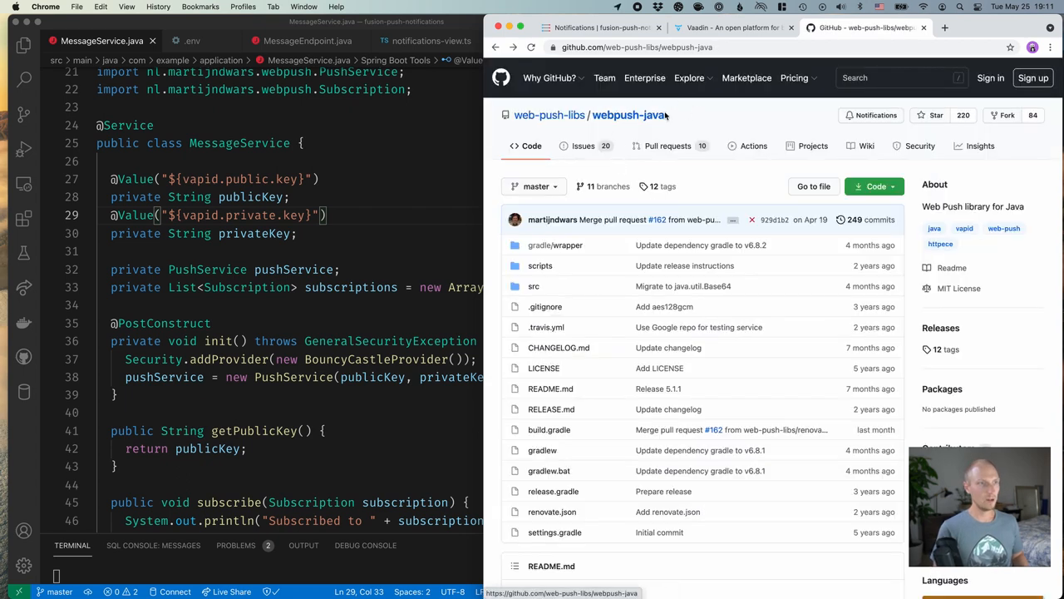
mouse_move(663, 306)
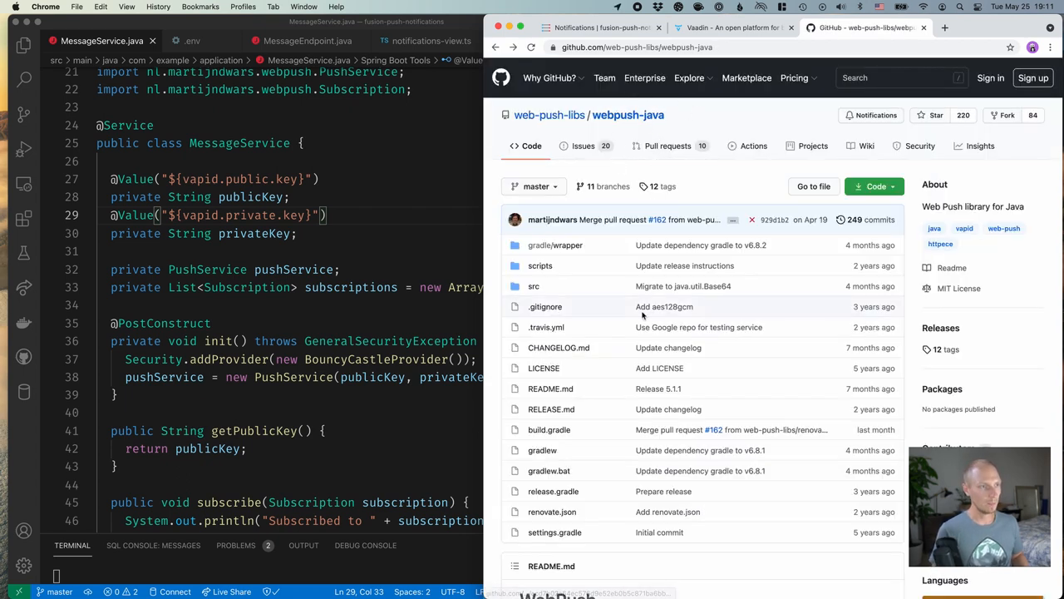
scroll("down", 3)
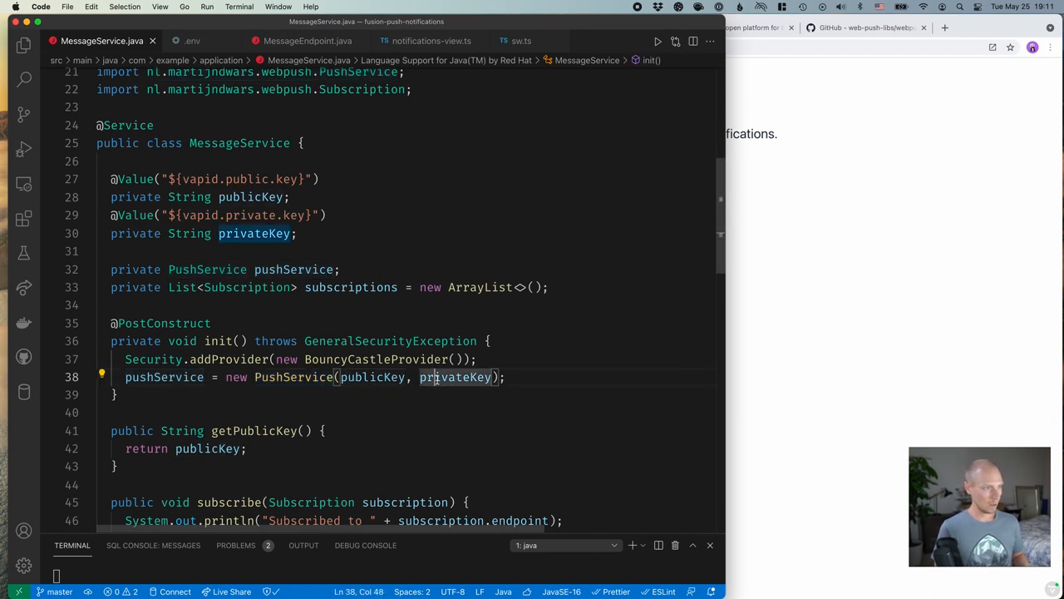
Show the iTerm2 output of the generated VAPID public and private keys, then hide the terminal
key("Cmd+Tab")
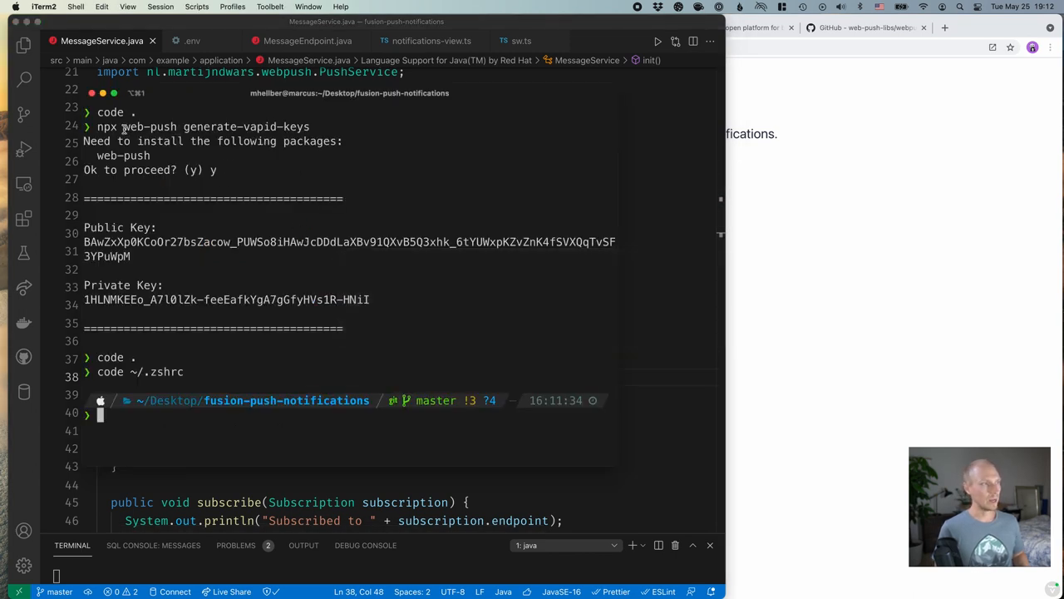
left_click_drag(123, 127, 304, 126)
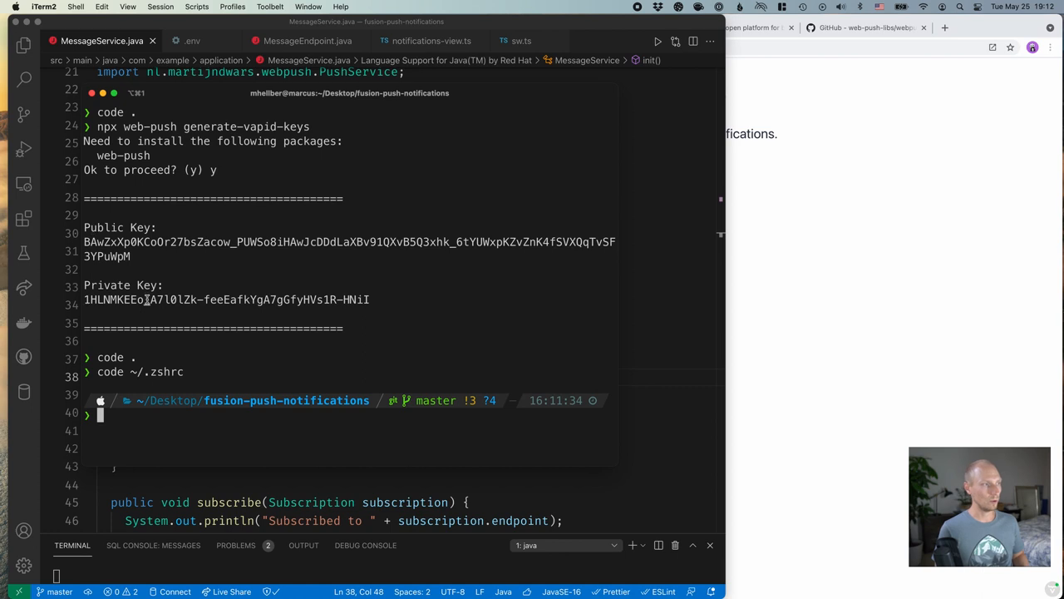
mouse_move(691, 210)
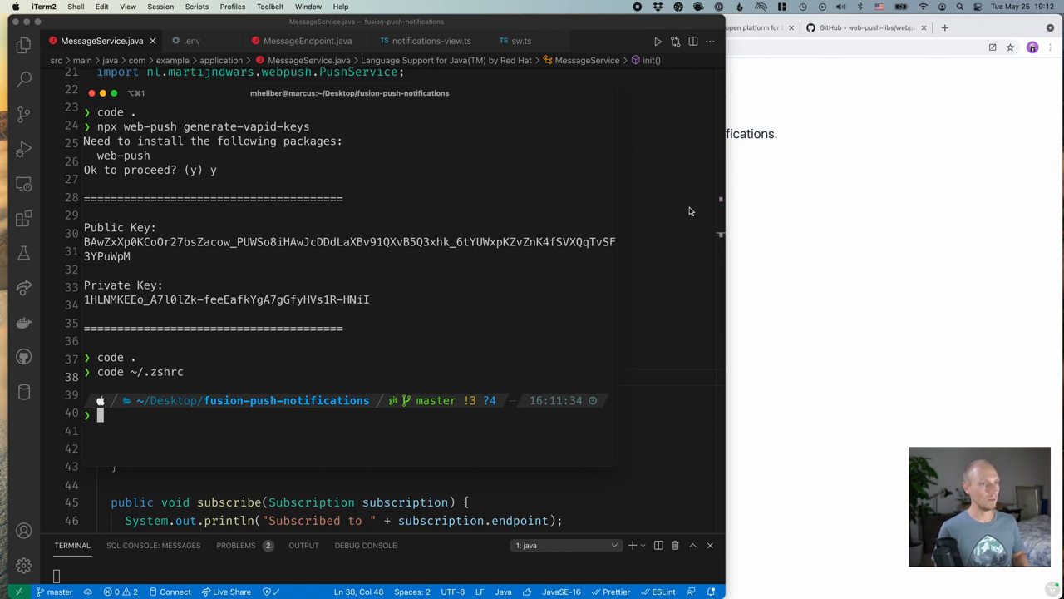
left_click(197, 41)
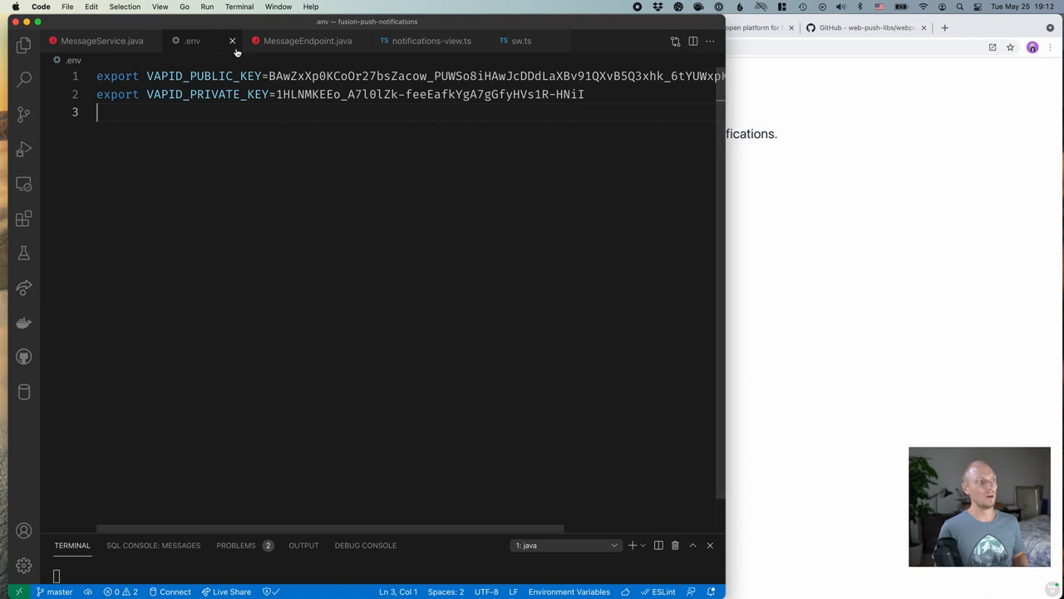
Highlight where PushService is built from the VAPID keys, then scroll through subscribe, unsubscribe and sendNotifications
left_click(102, 40)
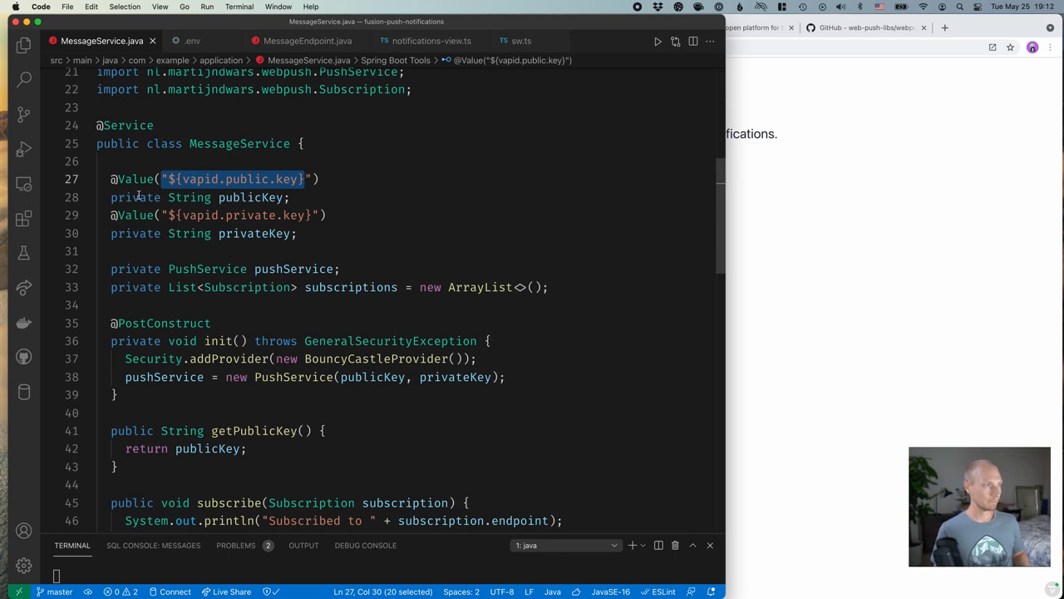
left_click(267, 233)
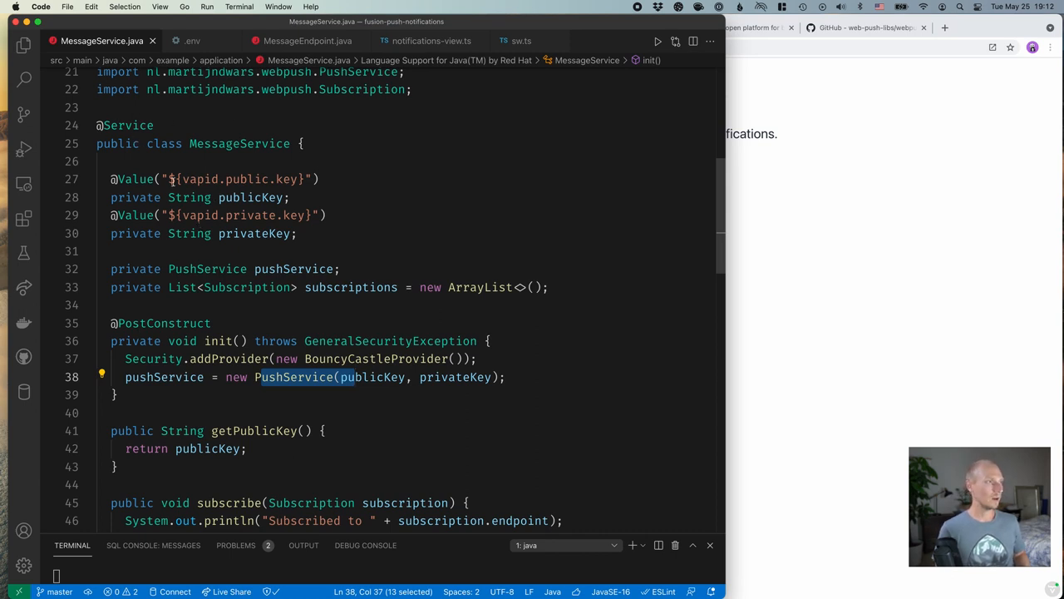
scroll("down", 3)
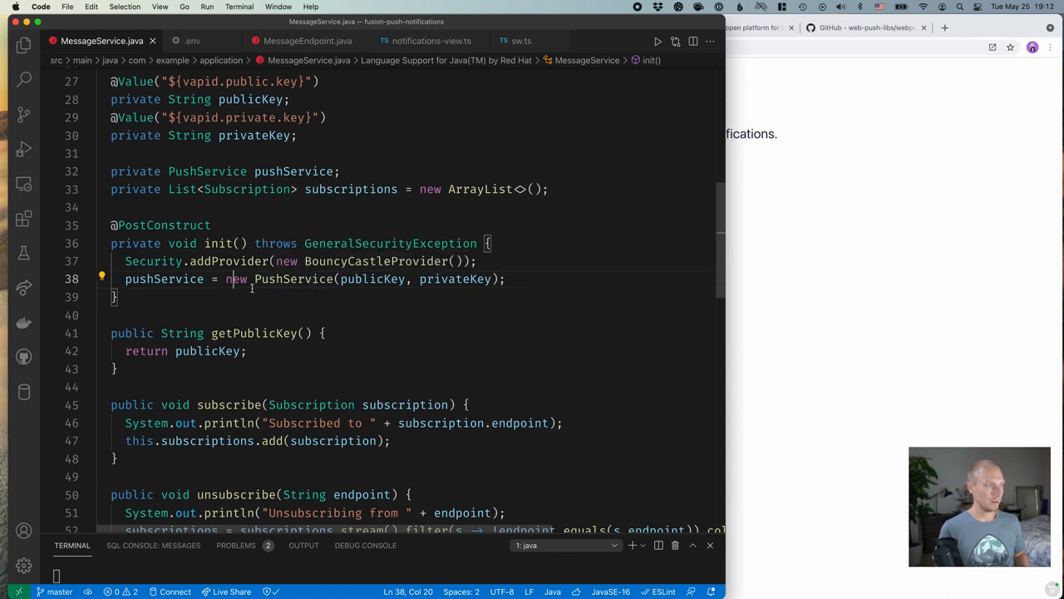
scroll("down", 3)
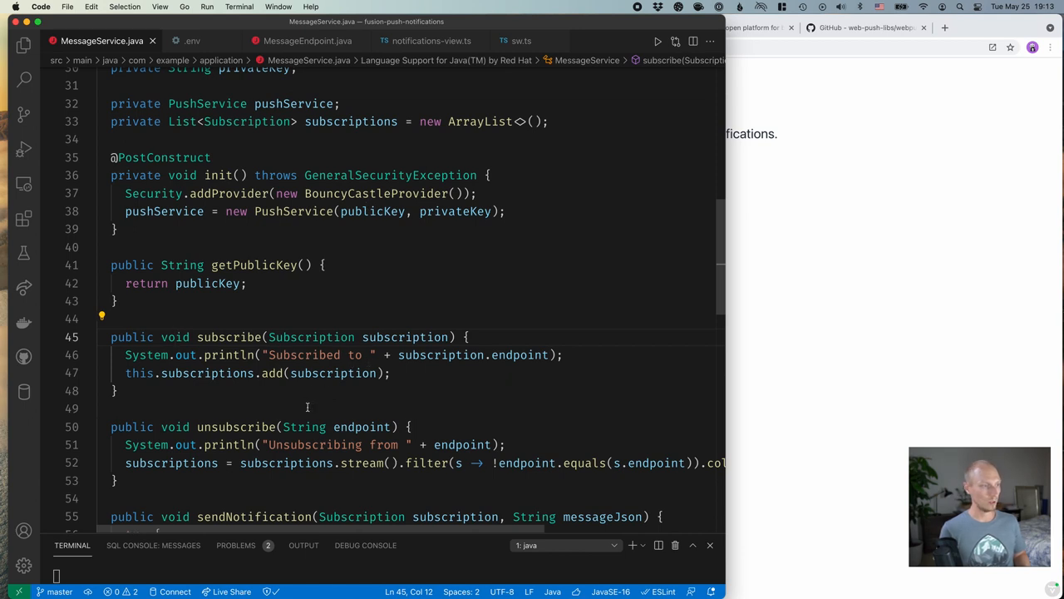
scroll("down", 3)
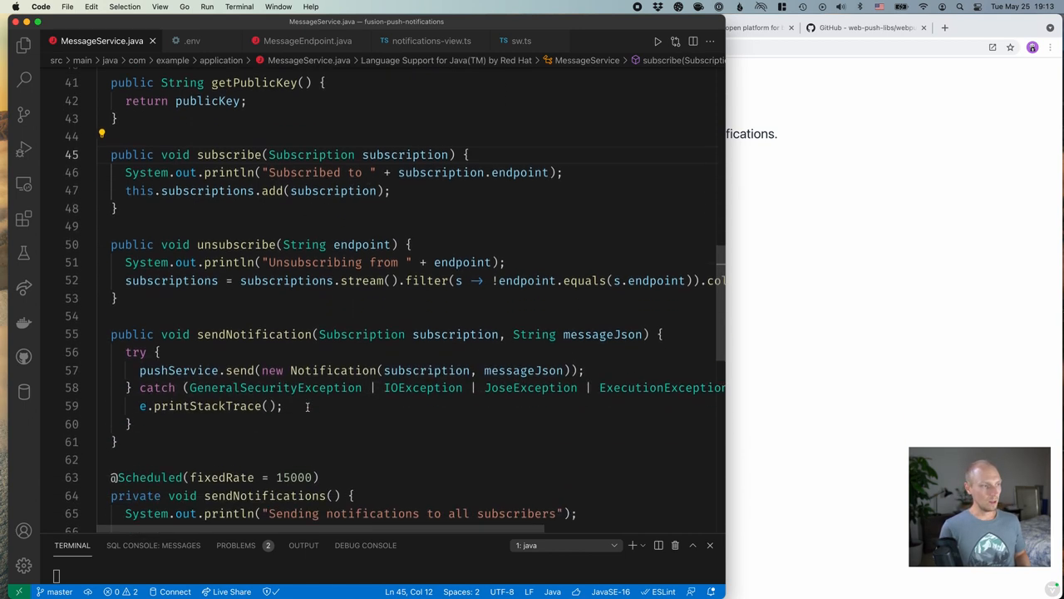
scroll("down", 3)
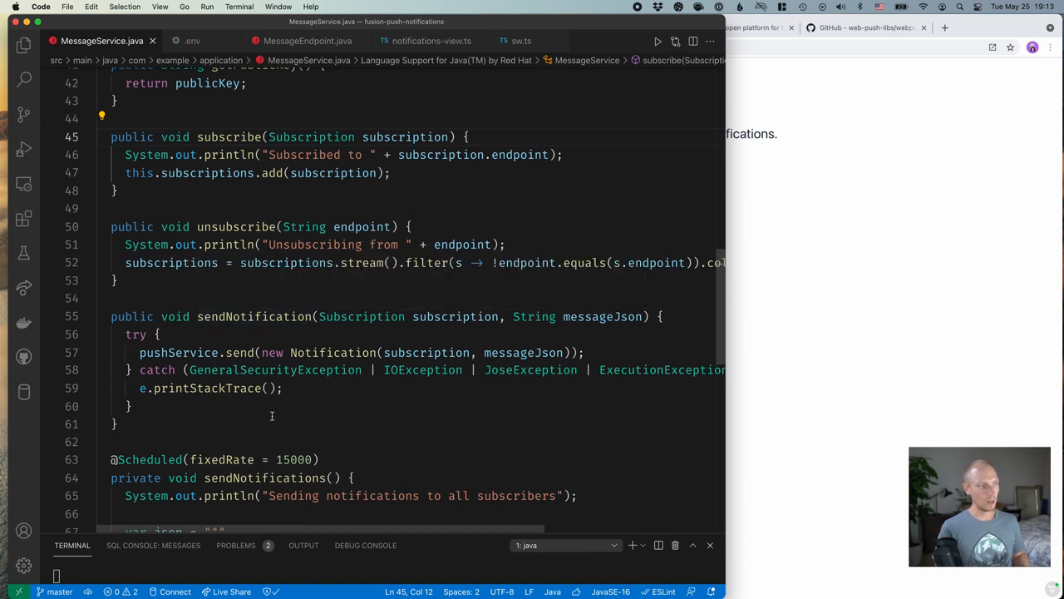
mouse_move(238, 352)
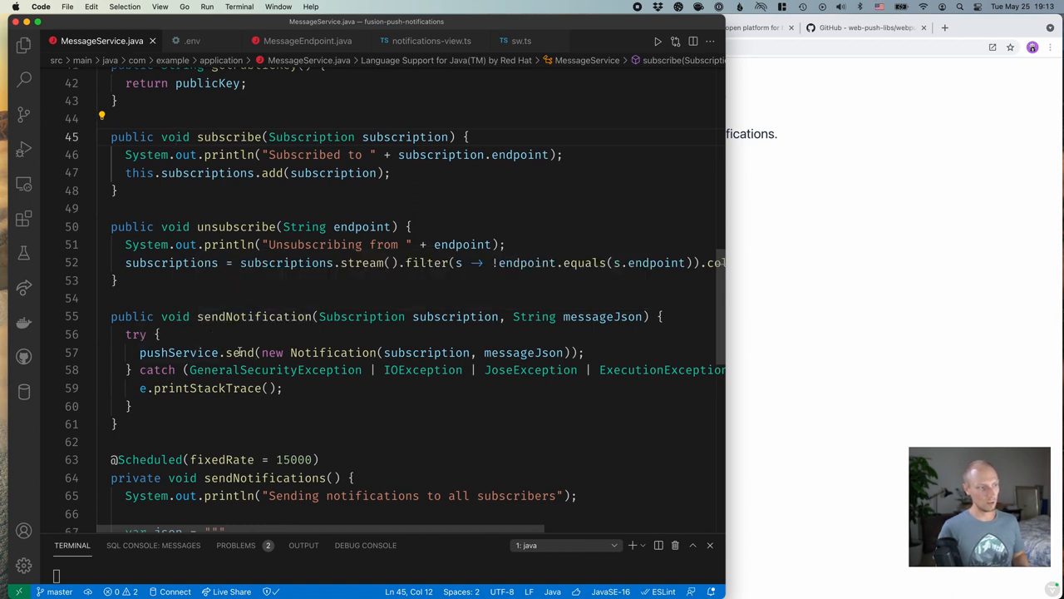
mouse_move(339, 352)
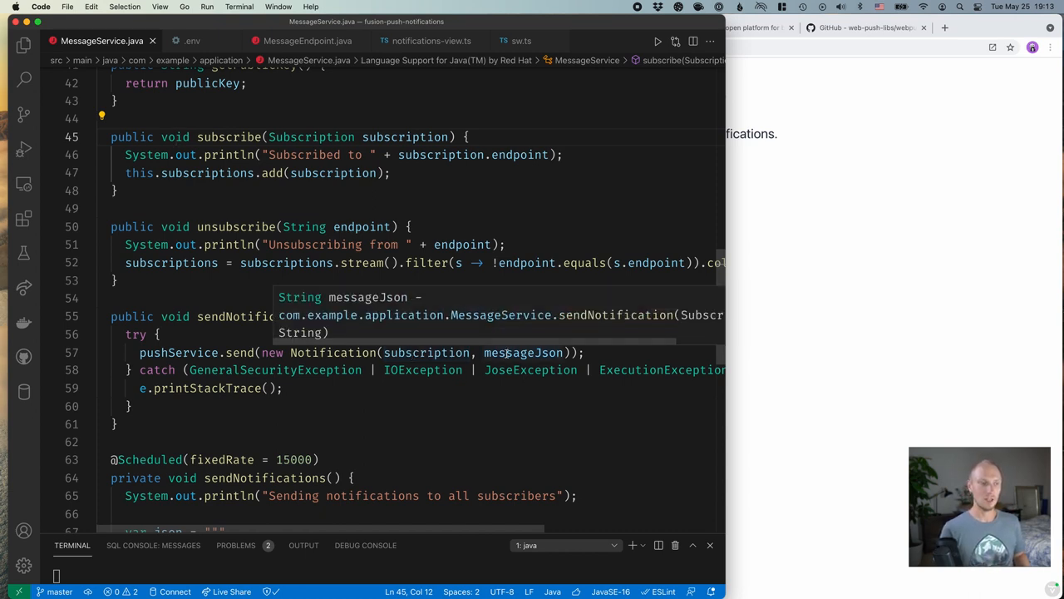
scroll("down", 3)
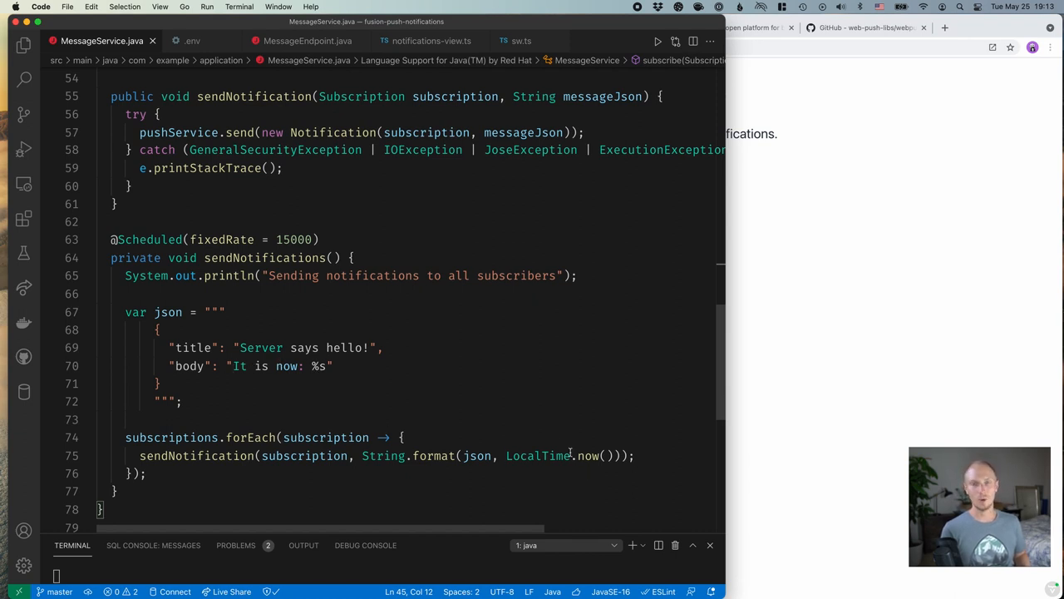
mouse_move(581, 256)
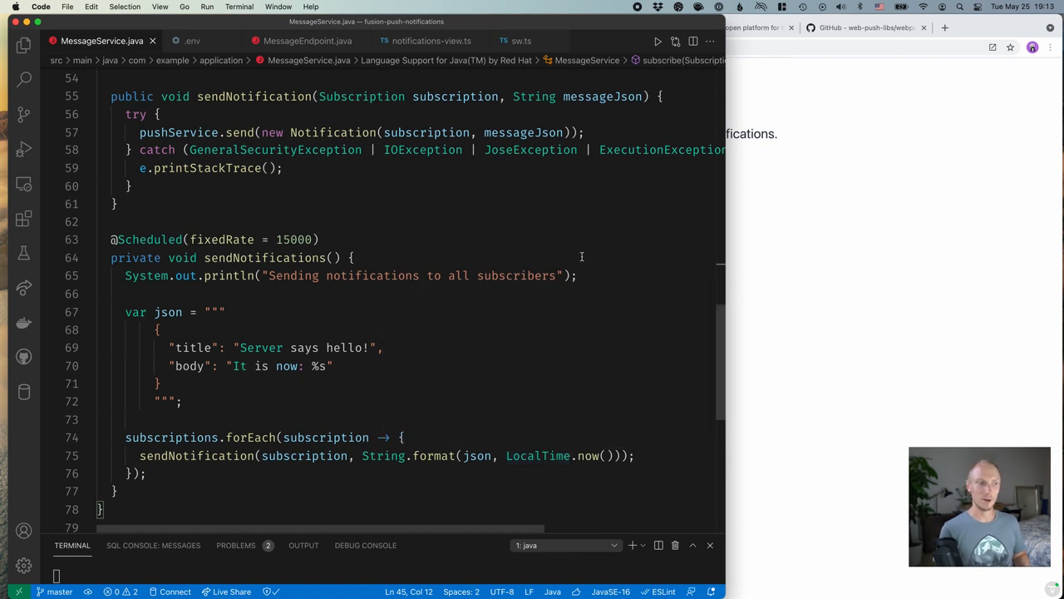
mouse_move(285, 46)
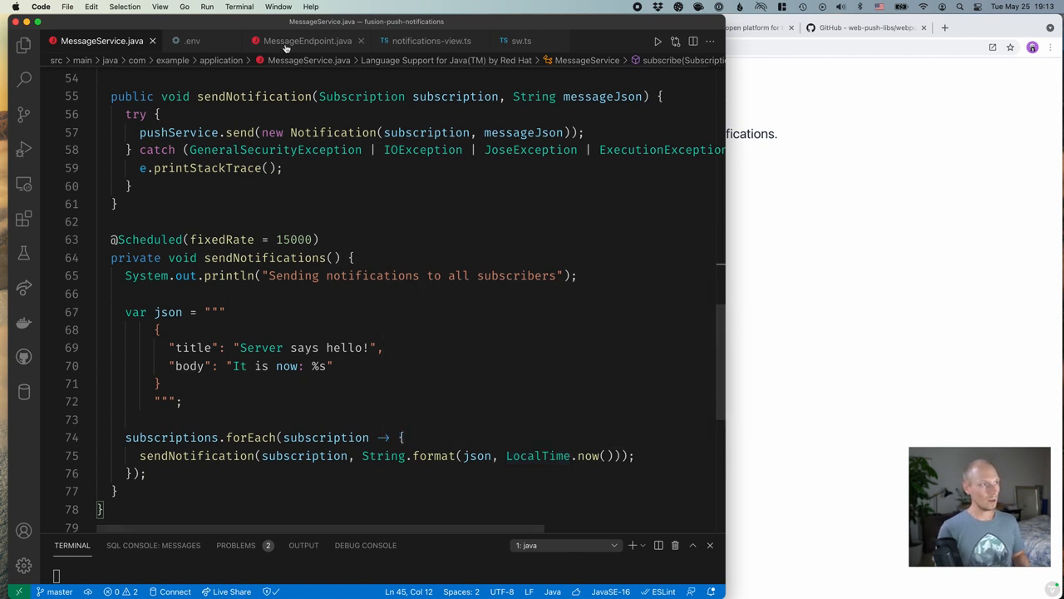
Show MessageEndpoint.java and check the package of its Subscription parameter type
left_click(305, 40)
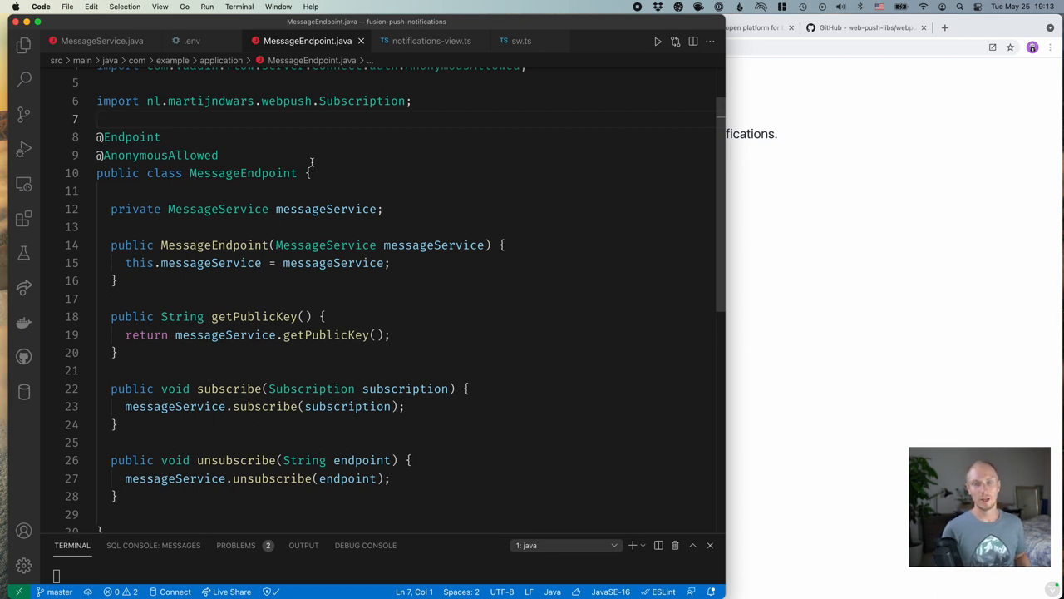
mouse_move(241, 263)
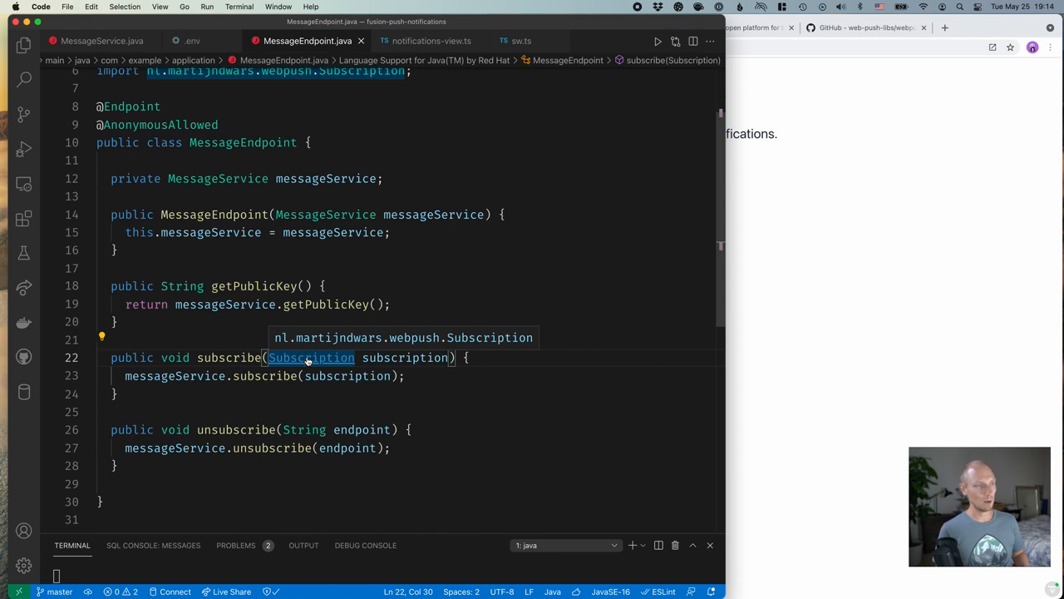
left_click(310, 358)
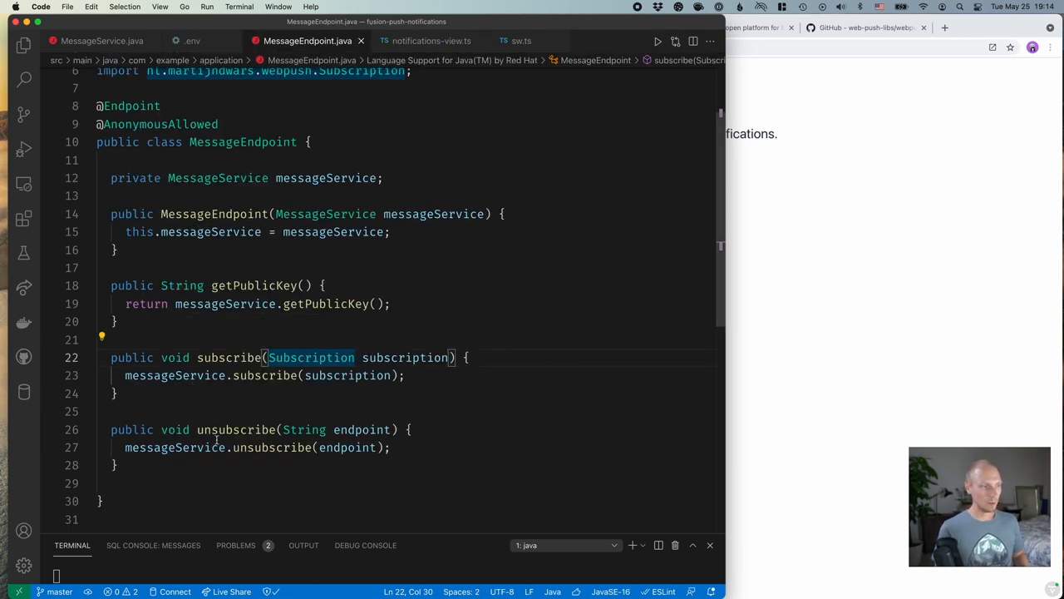
mouse_move(362, 429)
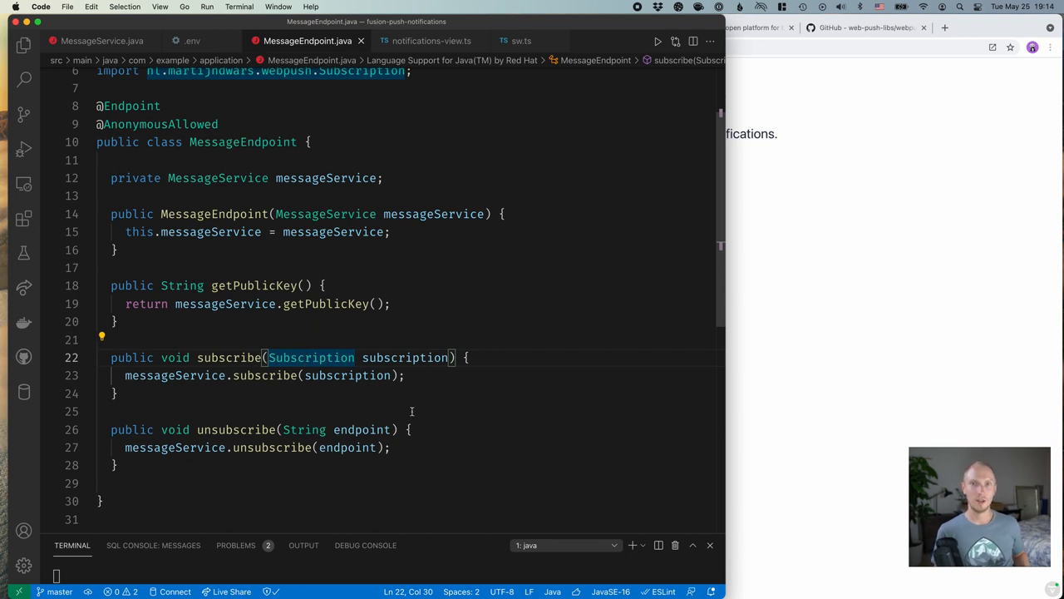
mouse_move(363, 430)
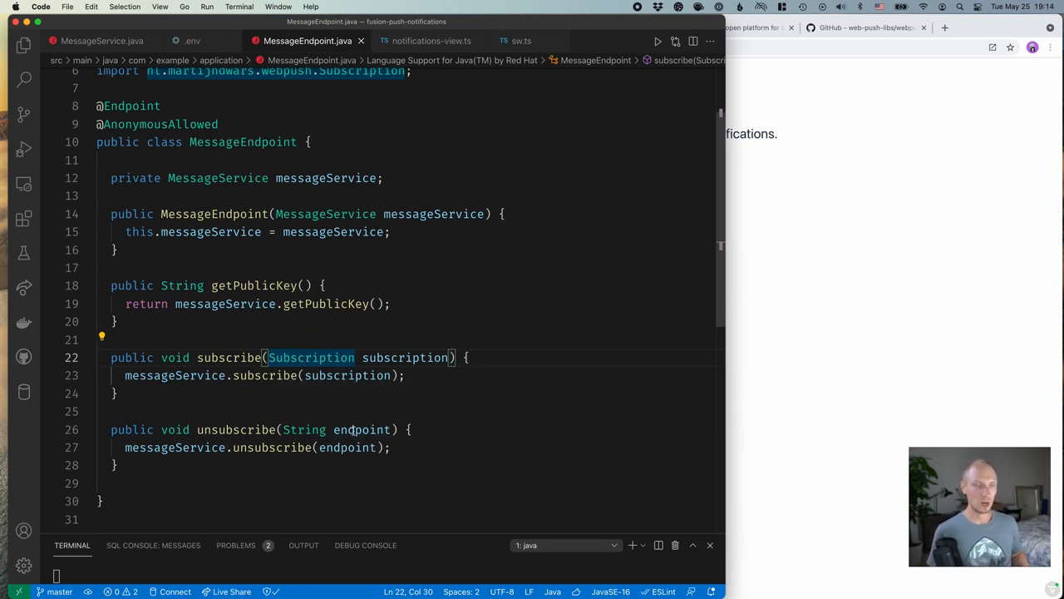
mouse_move(430, 403)
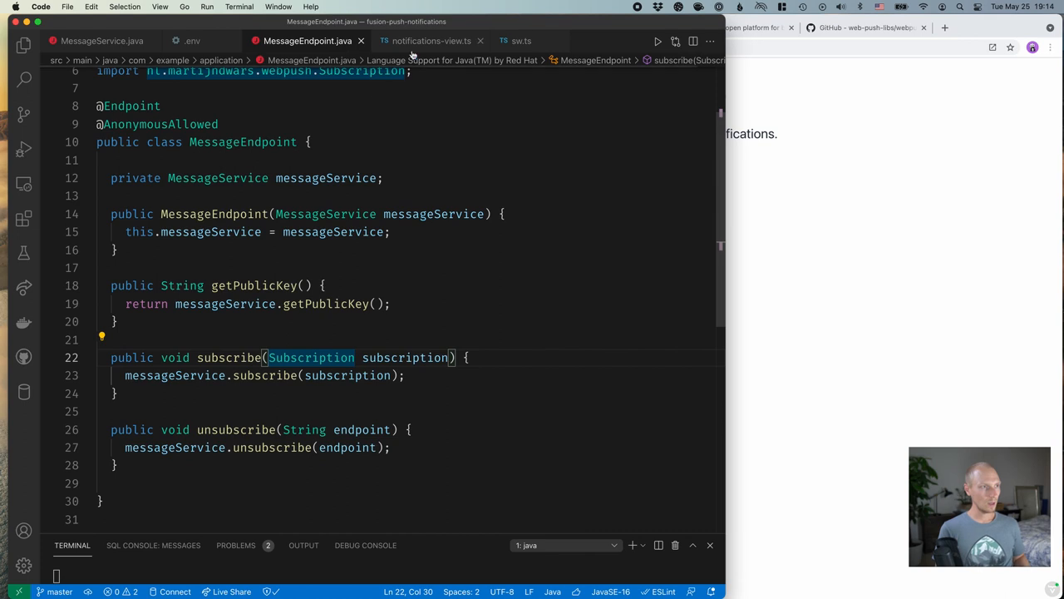
Scroll notifications-view.ts through its denied, subscribed and publicKey state and render template
left_click(429, 41)
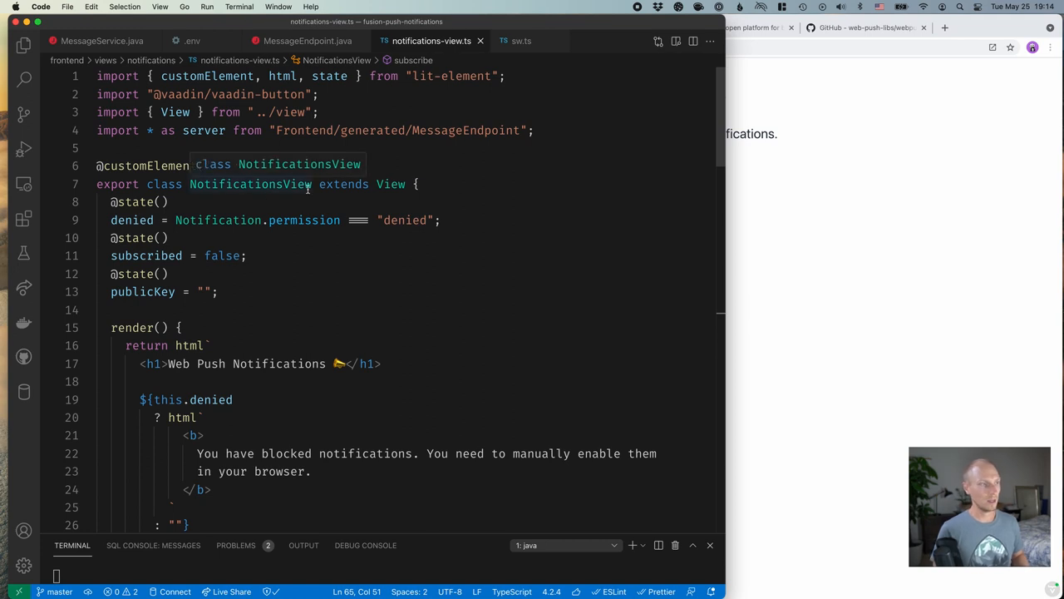
type("(\"notifications-view\")")
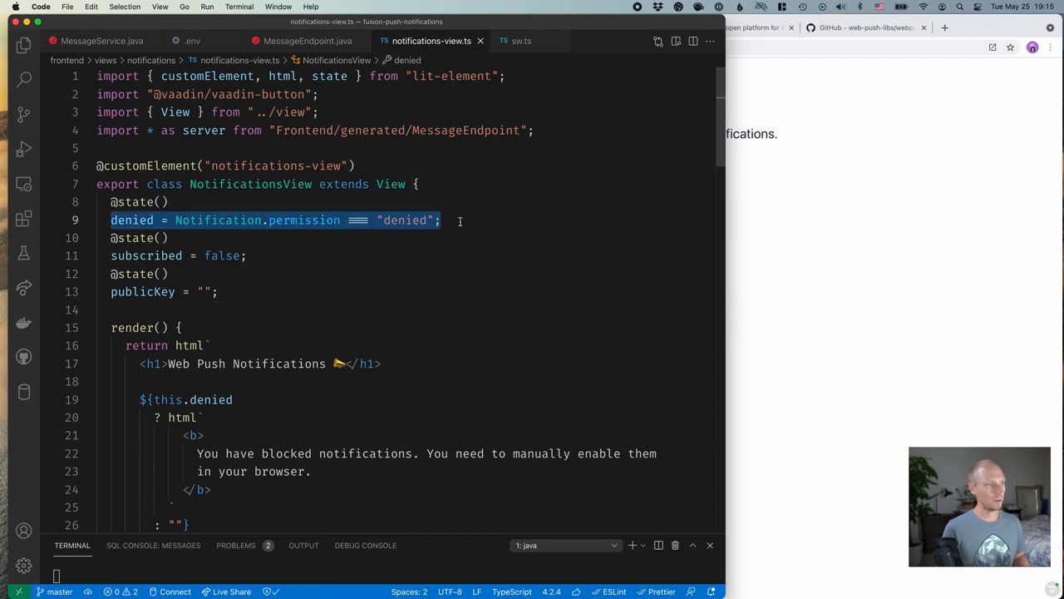
mouse_move(287, 220)
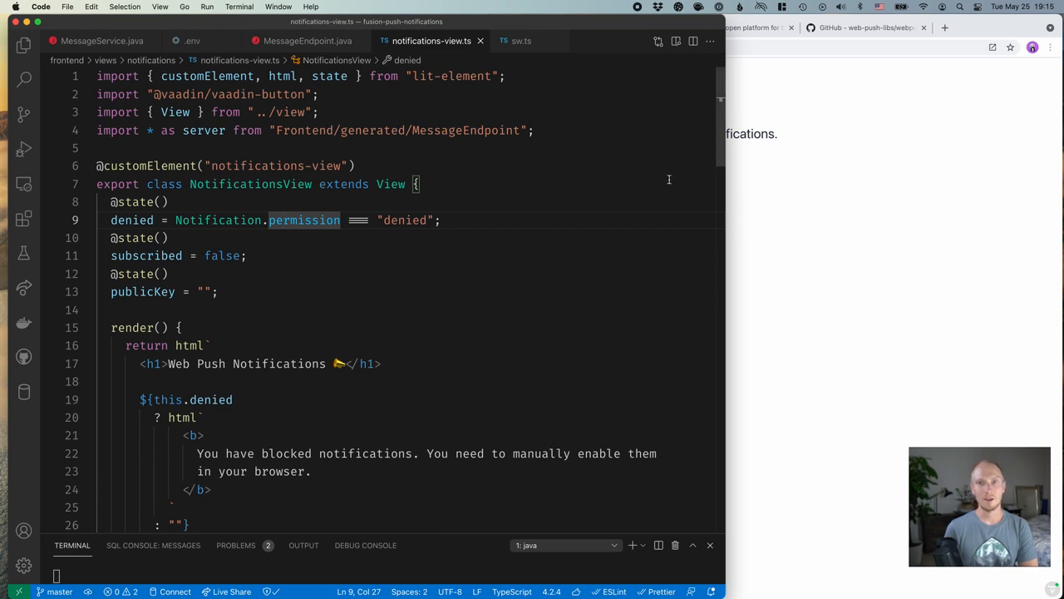
mouse_move(443, 291)
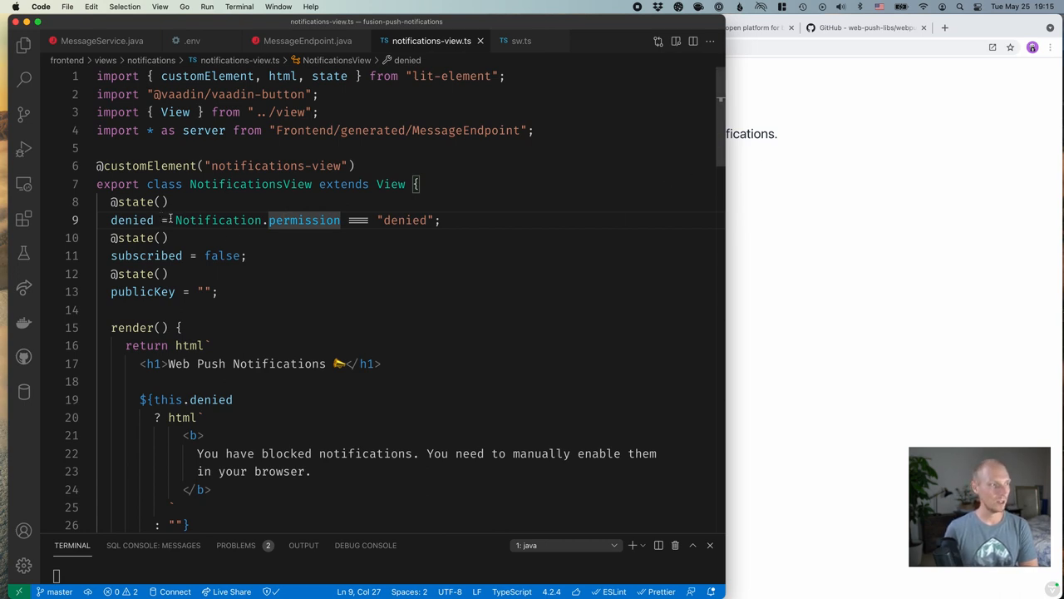
mouse_move(205, 219)
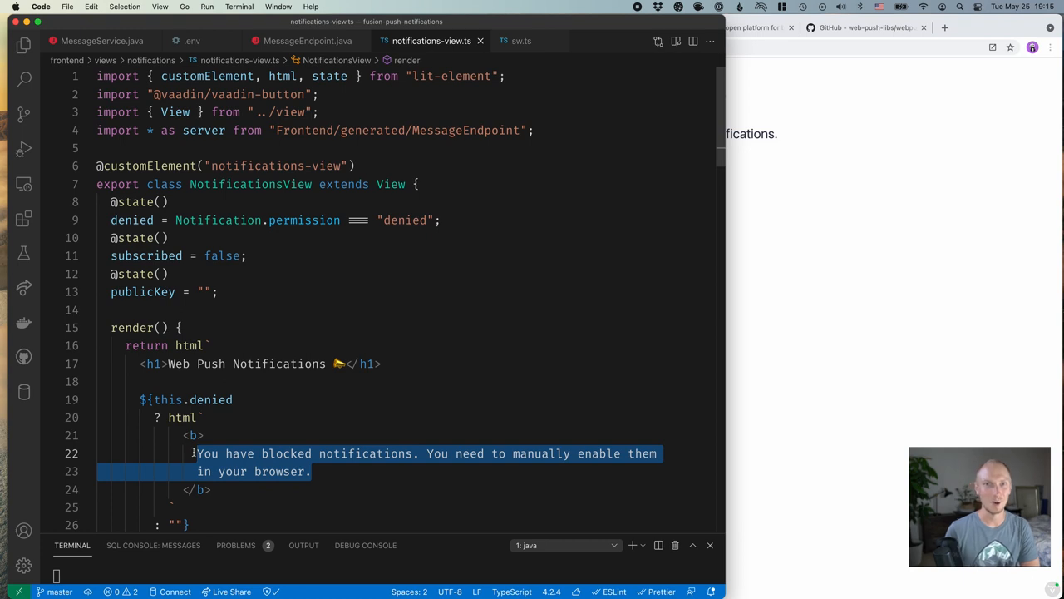
left_click(207, 291)
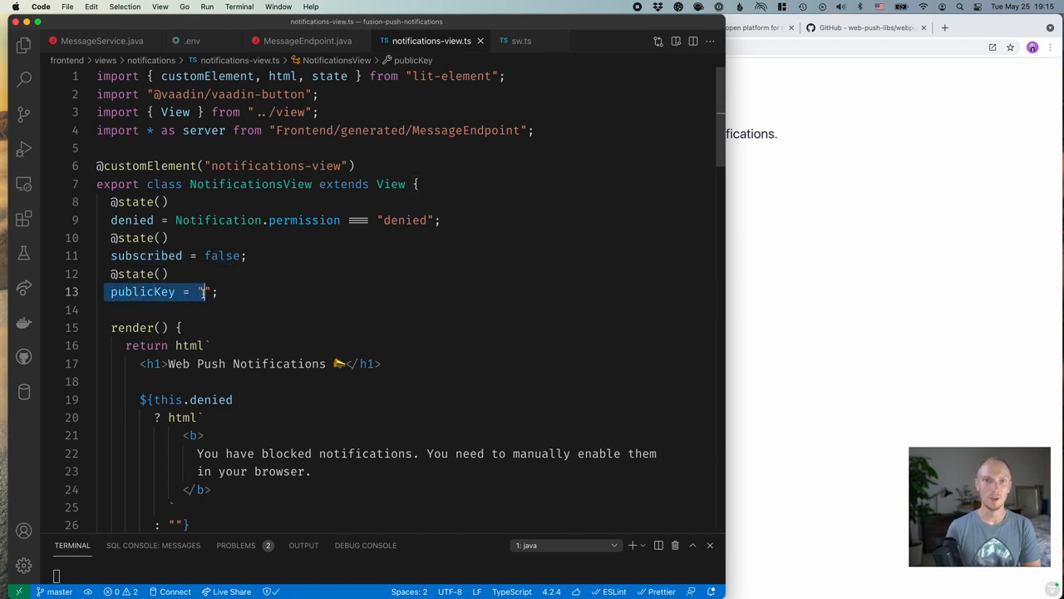
scroll("down", 3)
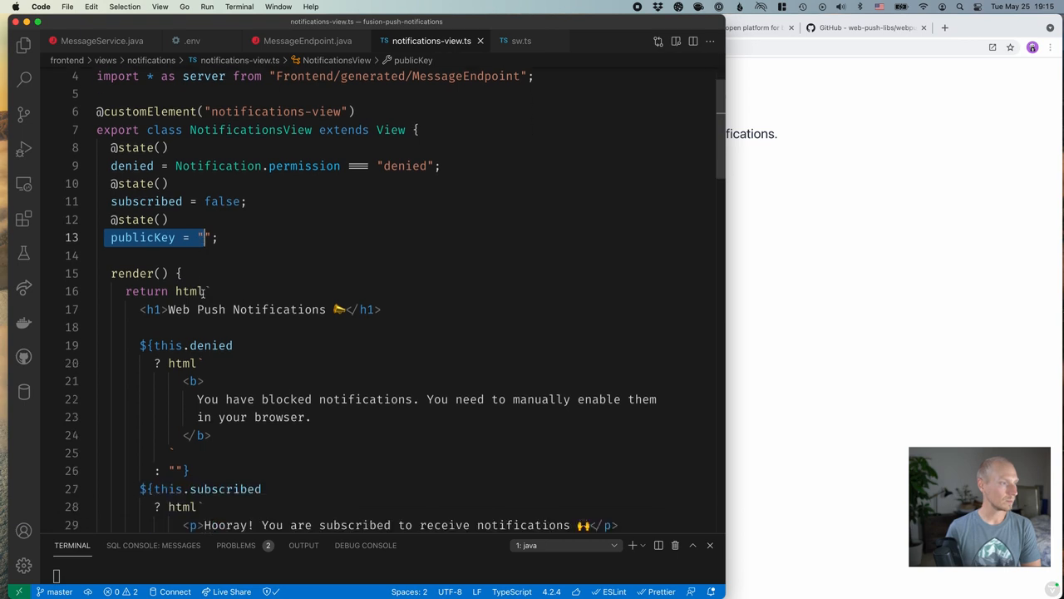
scroll("down", 3)
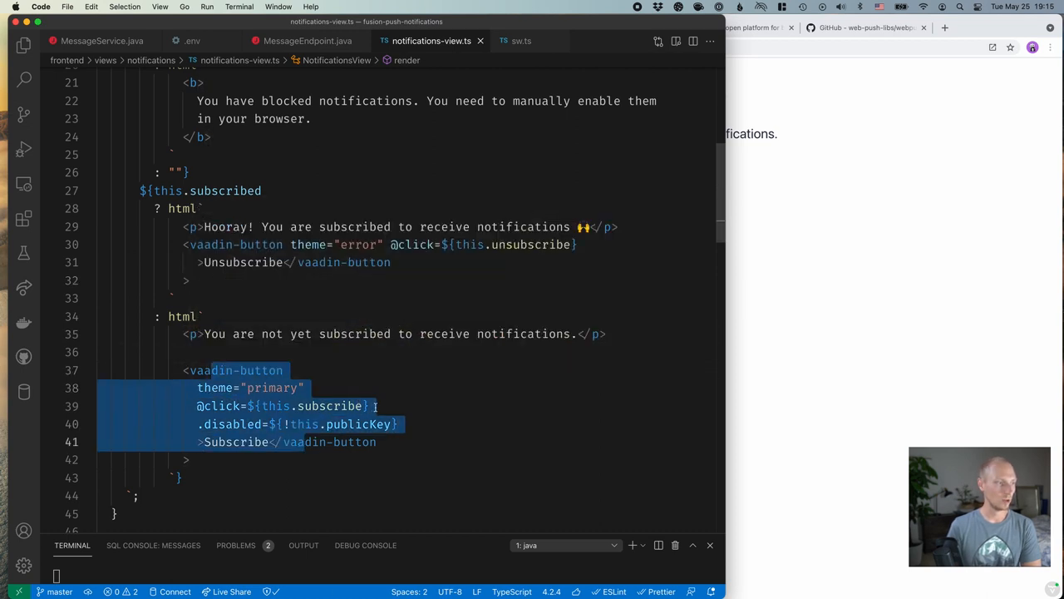
scroll("down", 3)
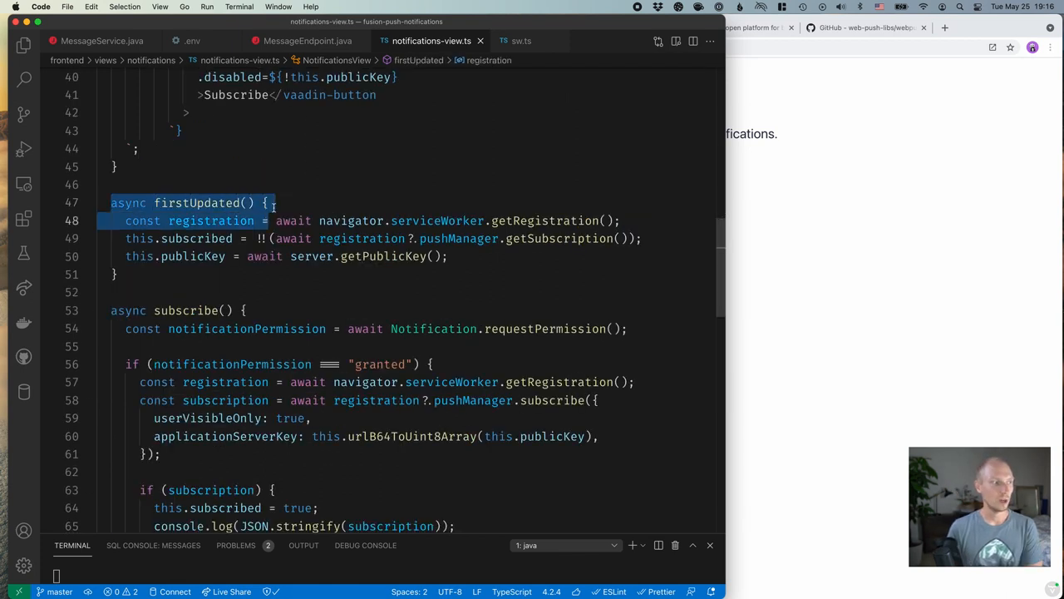
left_click(271, 202)
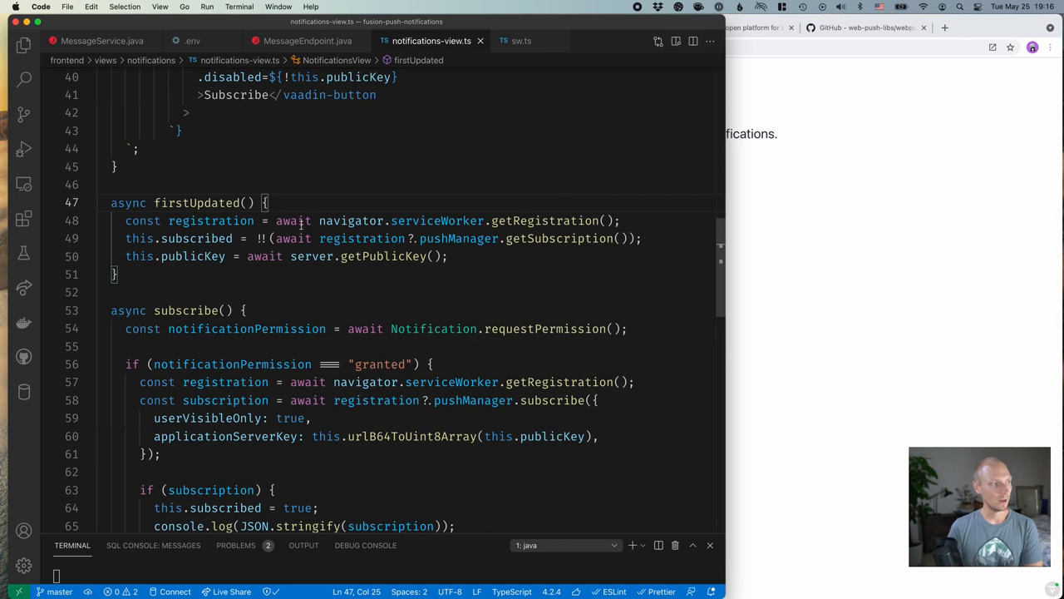
left_click(625, 239)
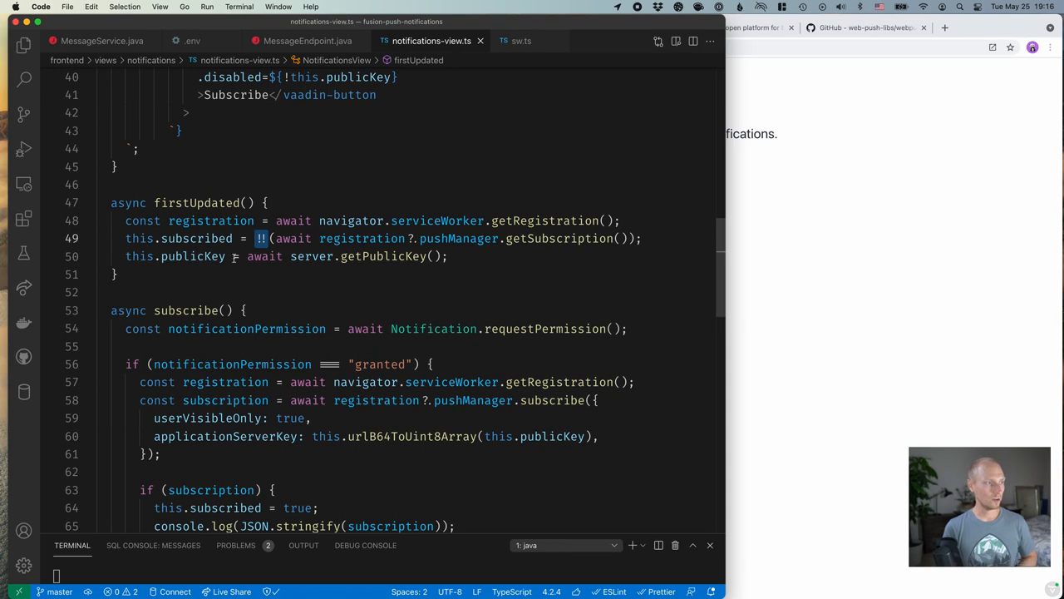
mouse_move(404, 256)
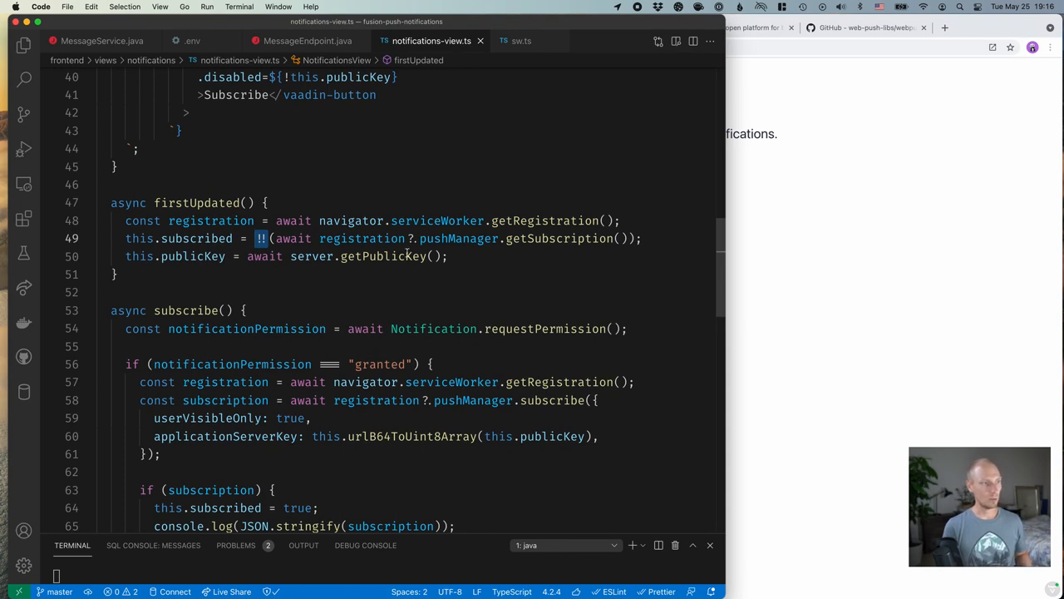
left_click(307, 40)
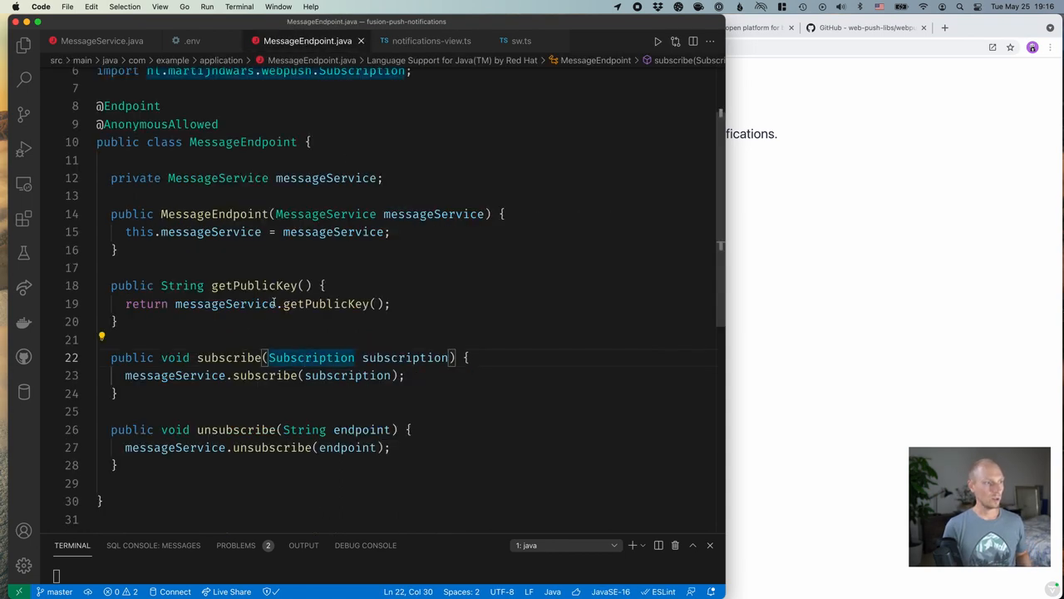
left_click(434, 41)
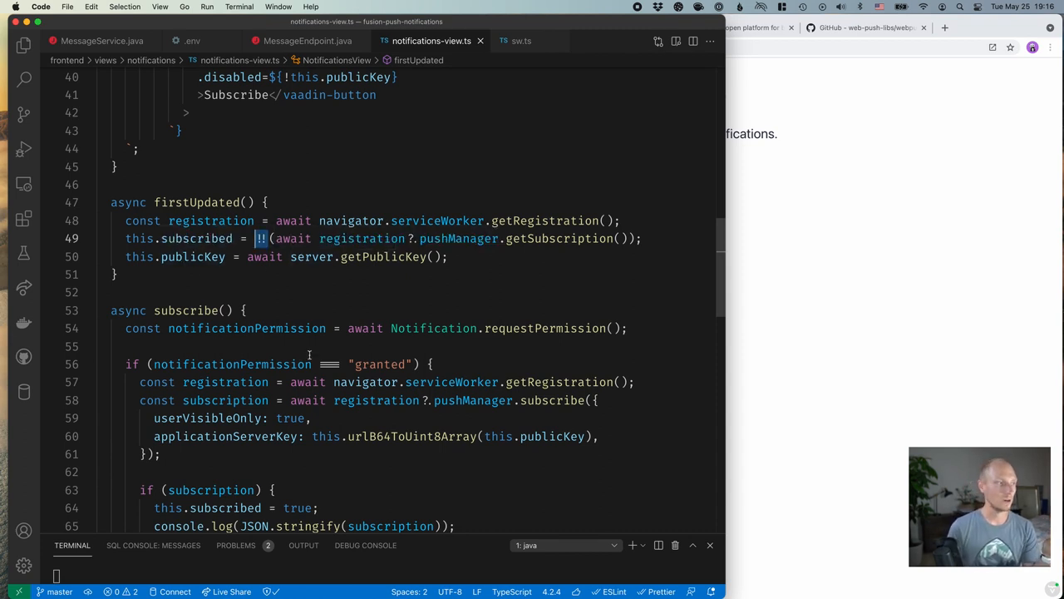
scroll("down", 3)
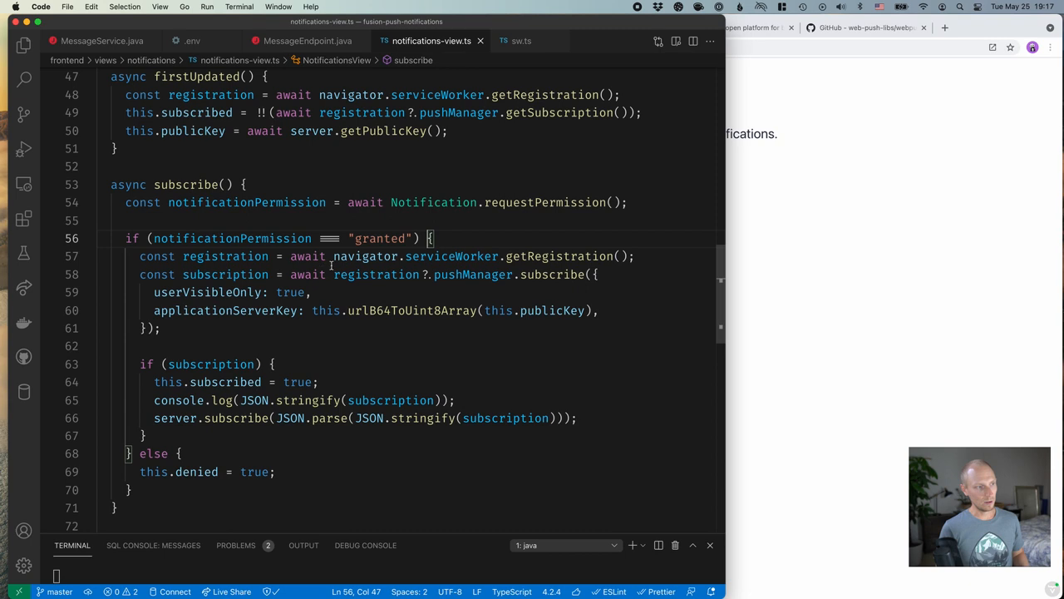
mouse_move(632, 261)
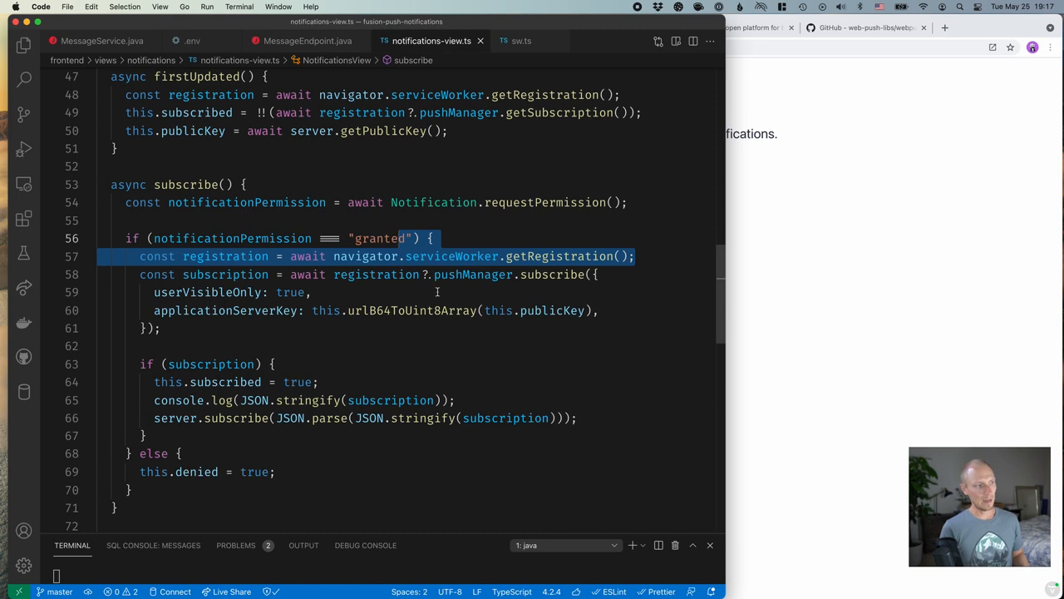
Select pushManager.subscribe in subscribe() to view its signature, then scroll toward unsubscribe
left_click(519, 274)
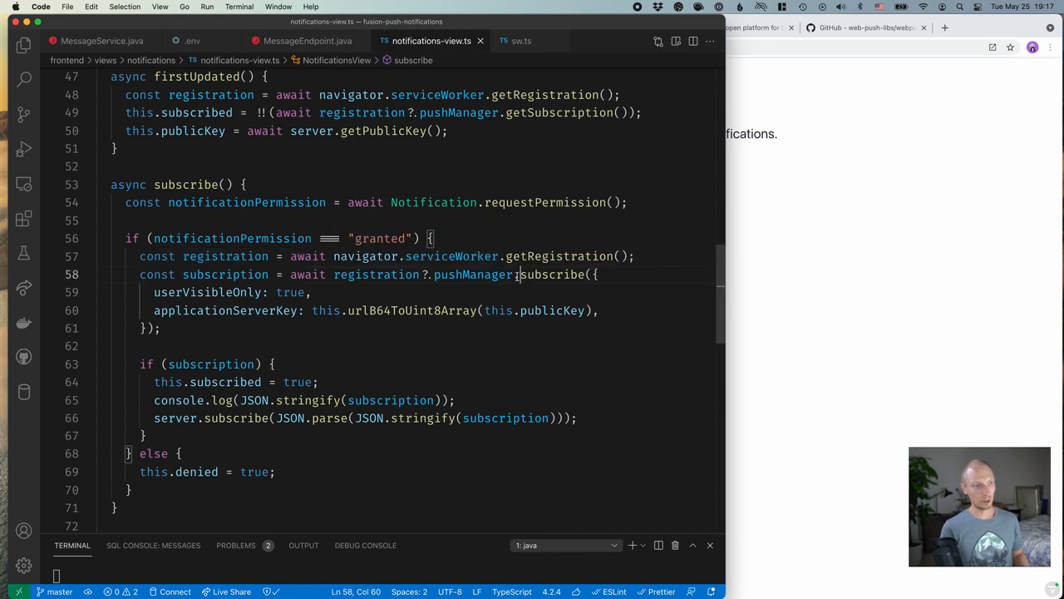
double_click(549, 275)
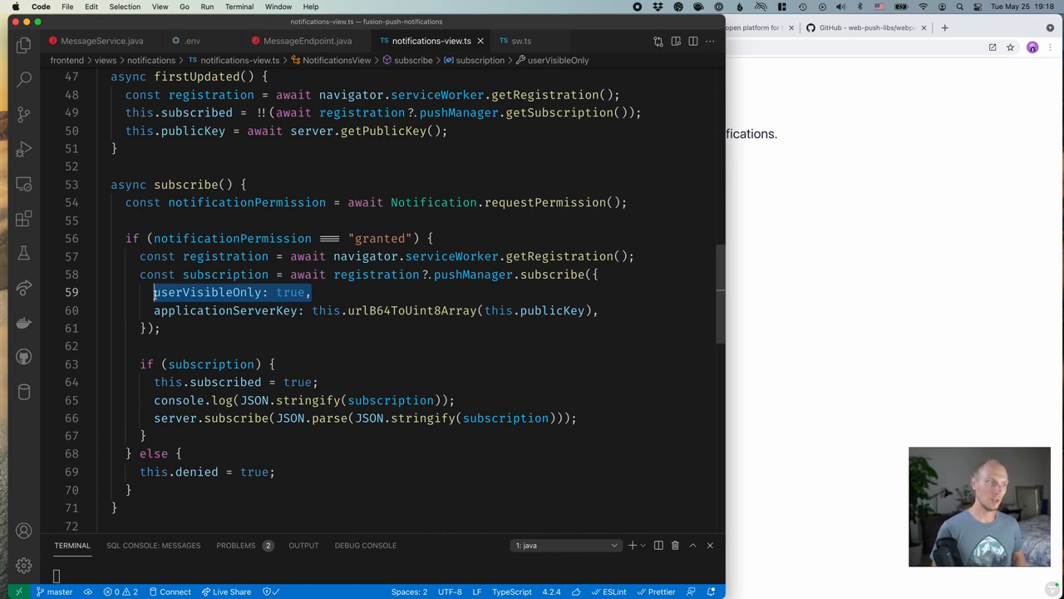
left_click(312, 292)
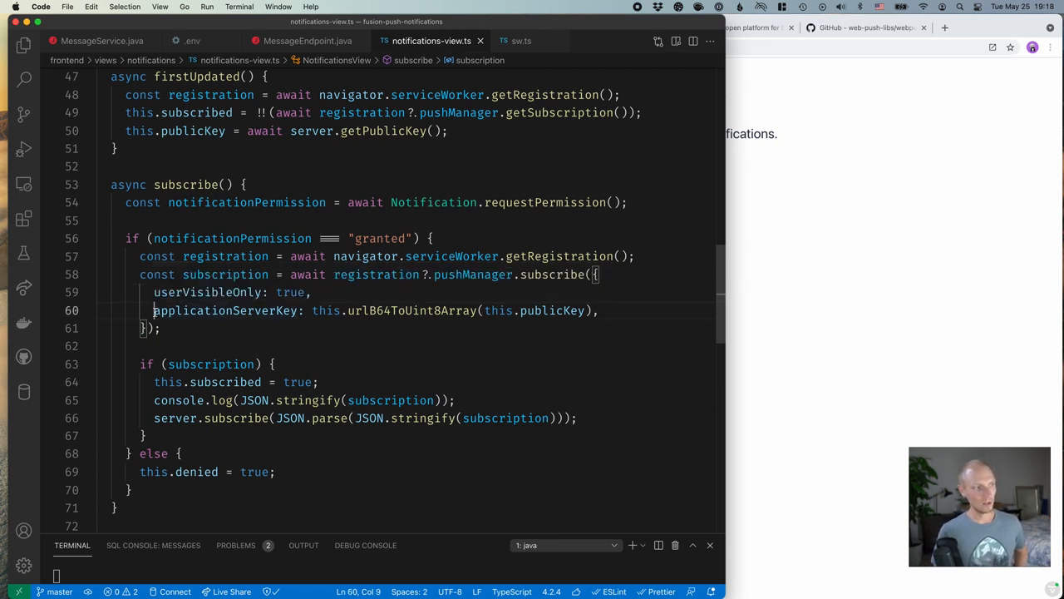
mouse_move(225, 311)
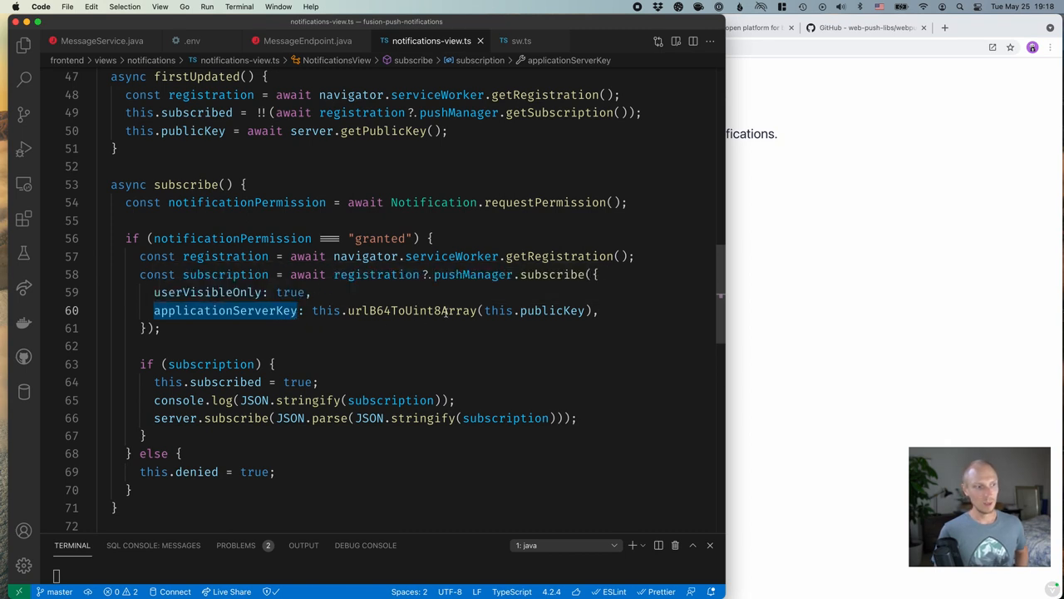
mouse_move(432, 310)
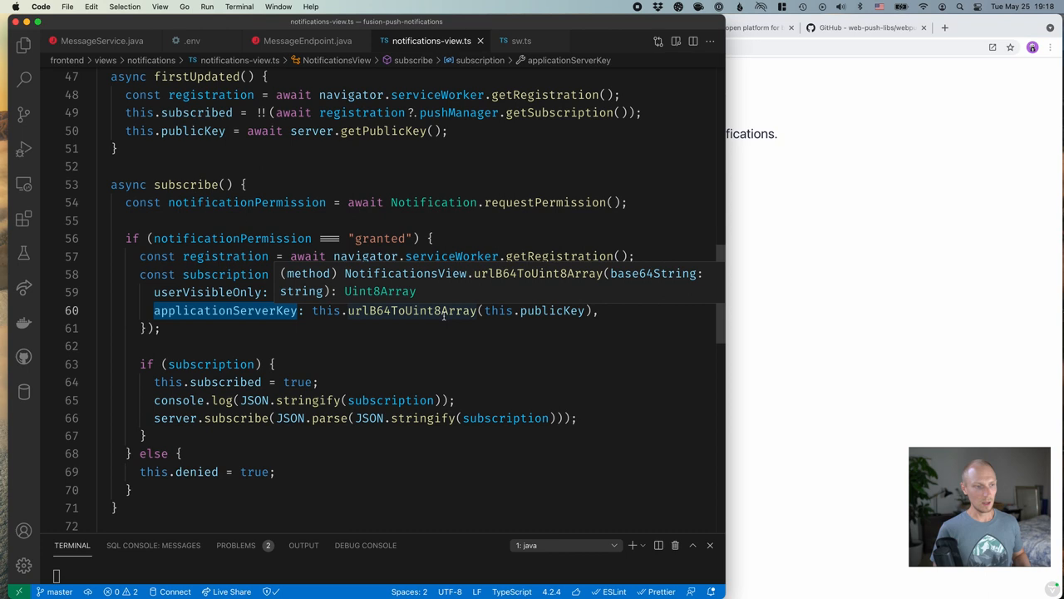
scroll("down", 3)
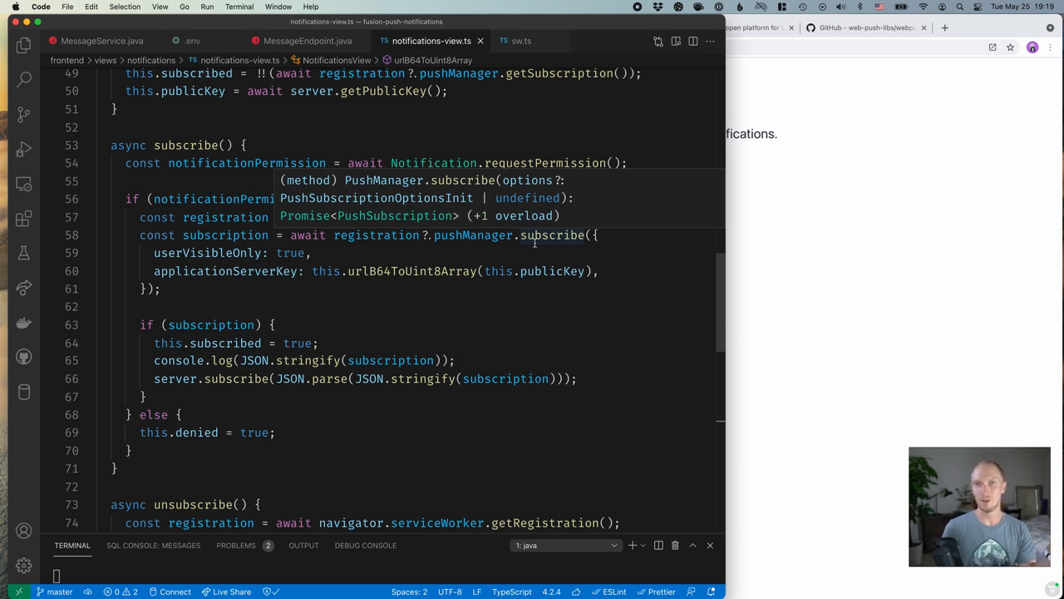
mouse_move(572, 277)
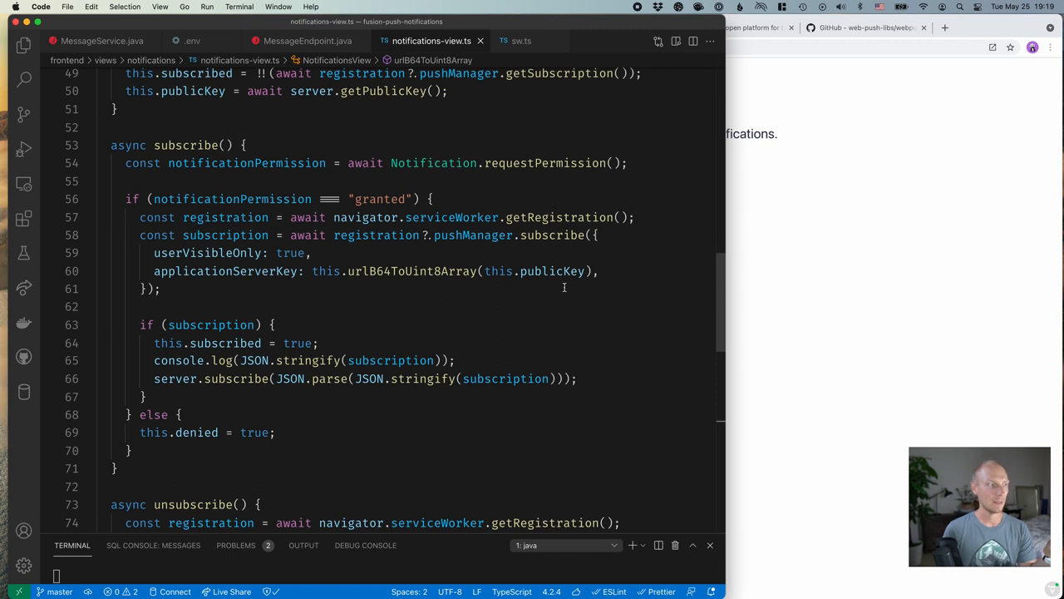
mouse_move(210, 324)
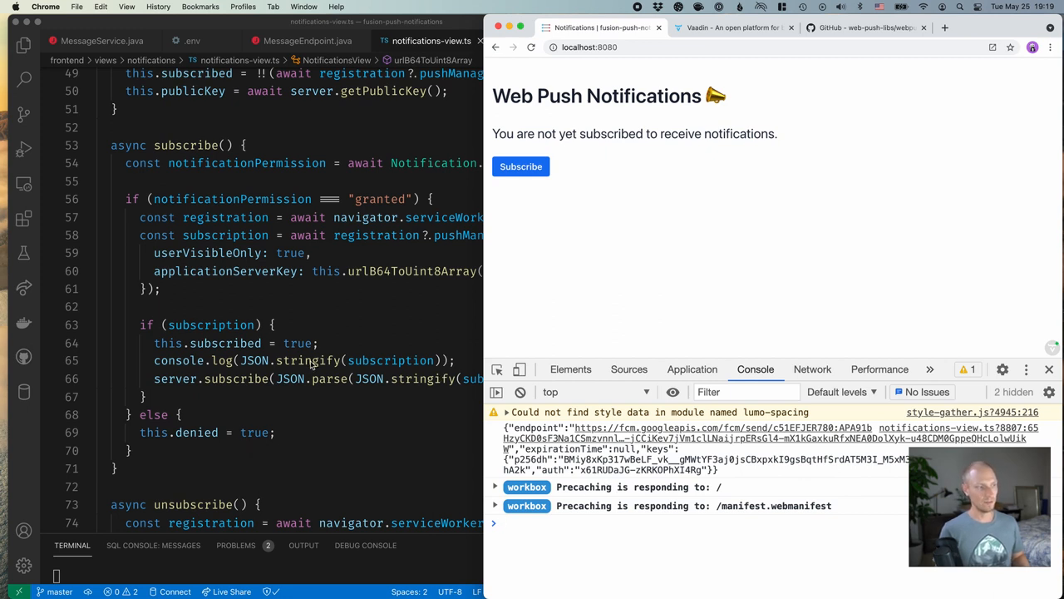
mouse_move(399, 367)
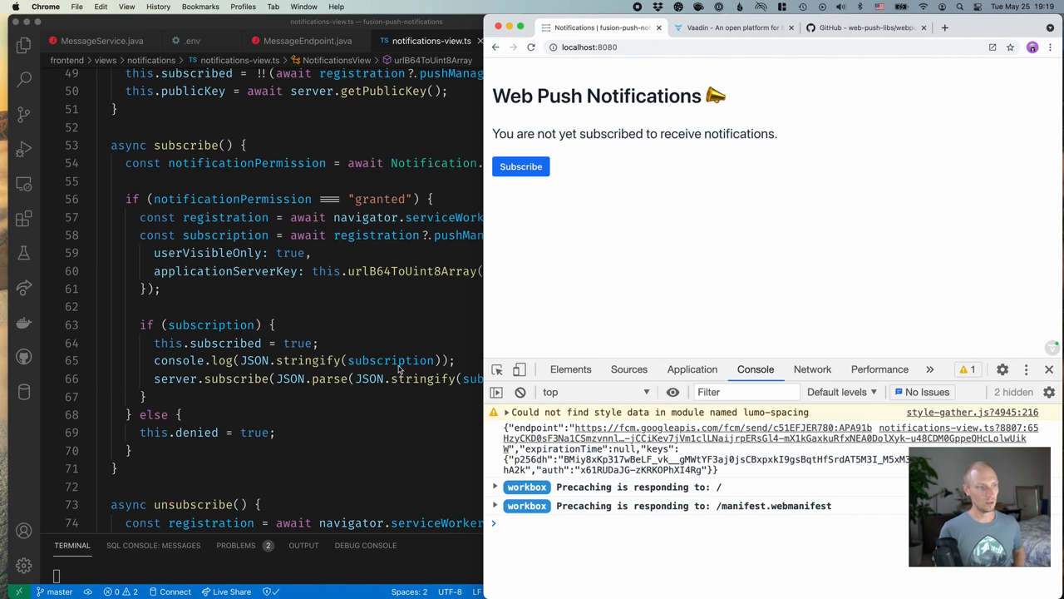
Subscribe on localhost:8080 and receive the Server says hello! notification
left_click(521, 167)
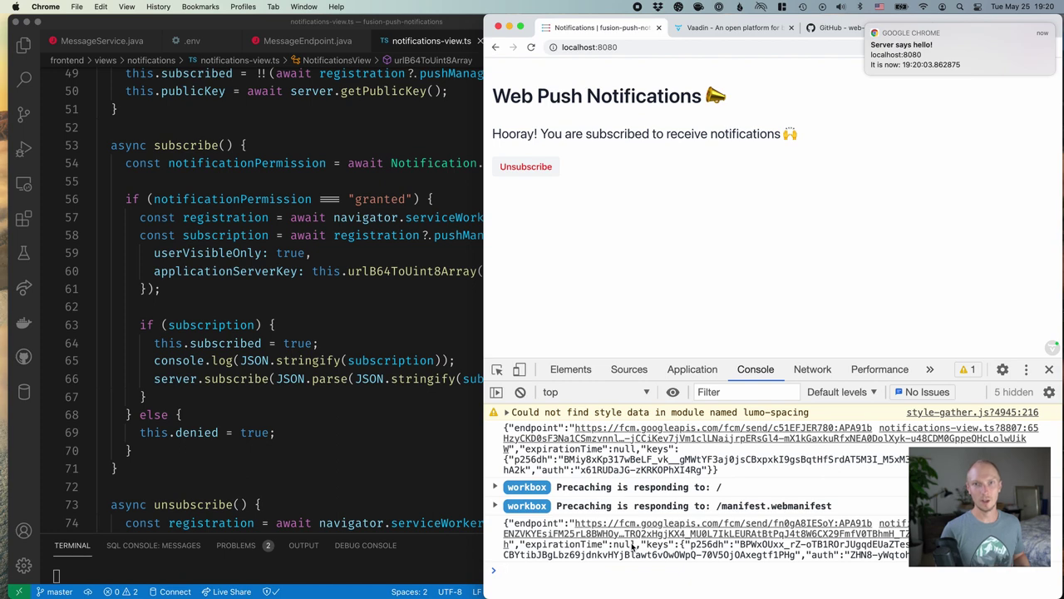
mouse_move(498, 391)
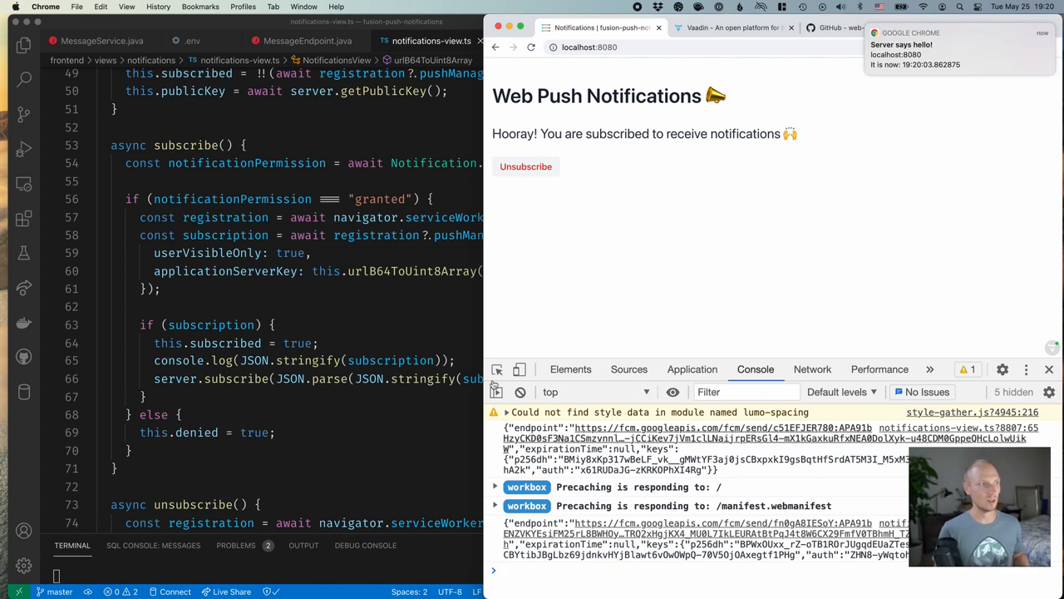
Compare MessageEndpoint's Subscription parameter with the client's JSON.parse(JSON.stringify(subscription)) argument
left_click(308, 40)
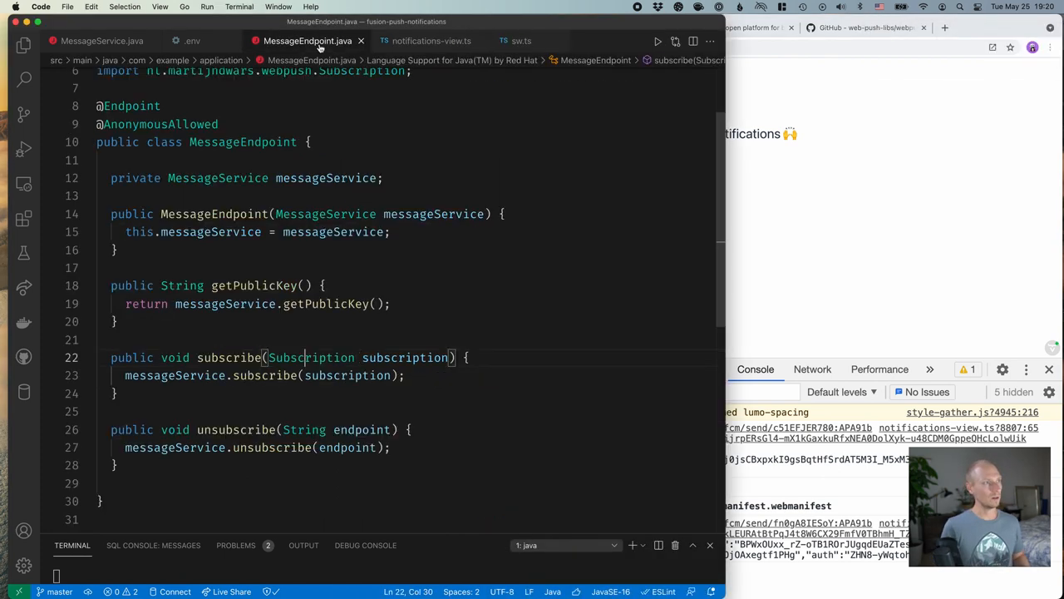
double_click(309, 357)
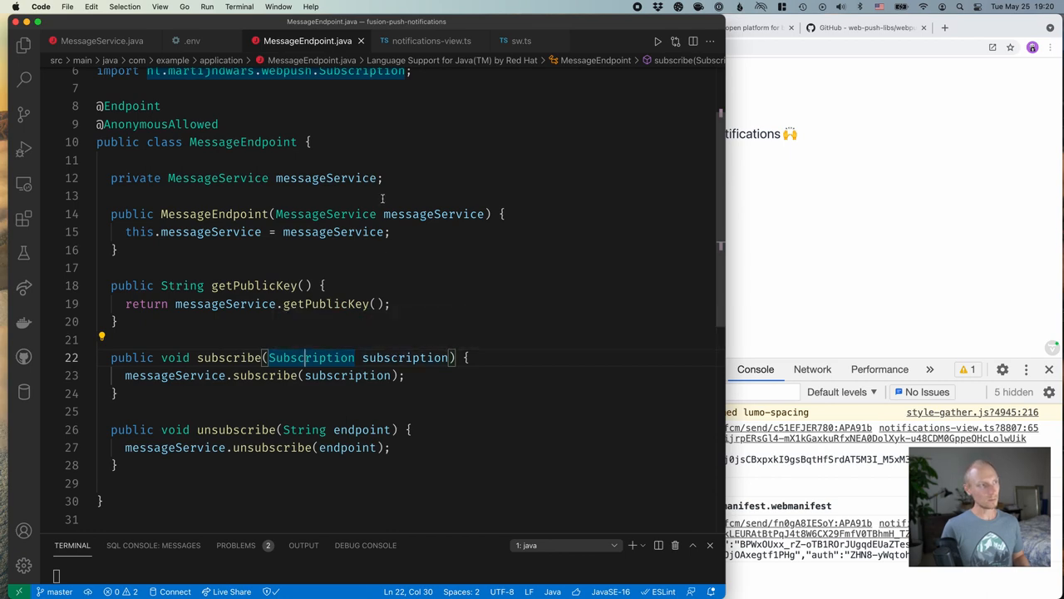
left_click(428, 41)
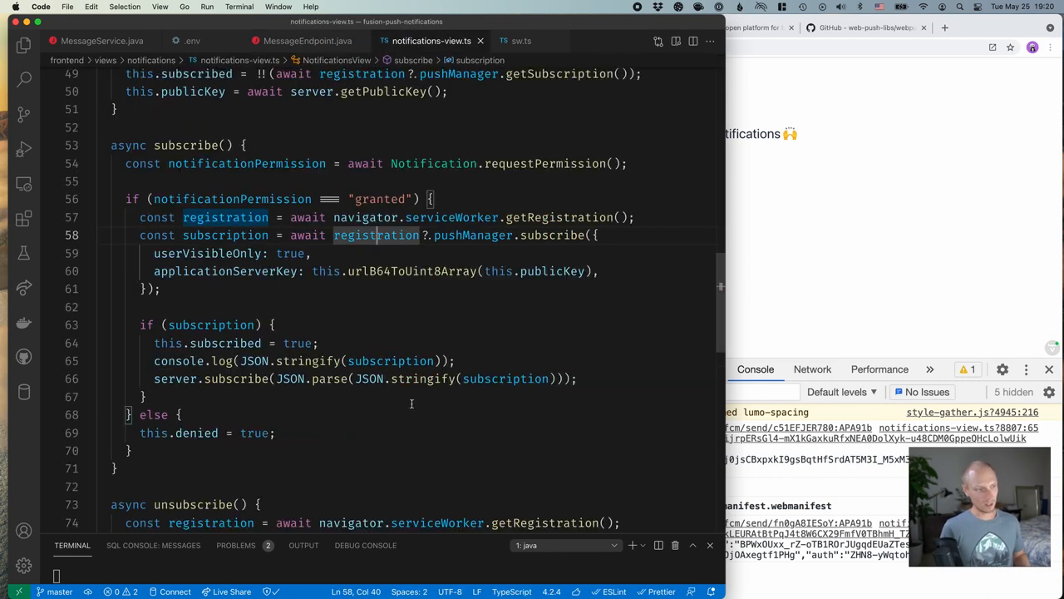
double_click(290, 378)
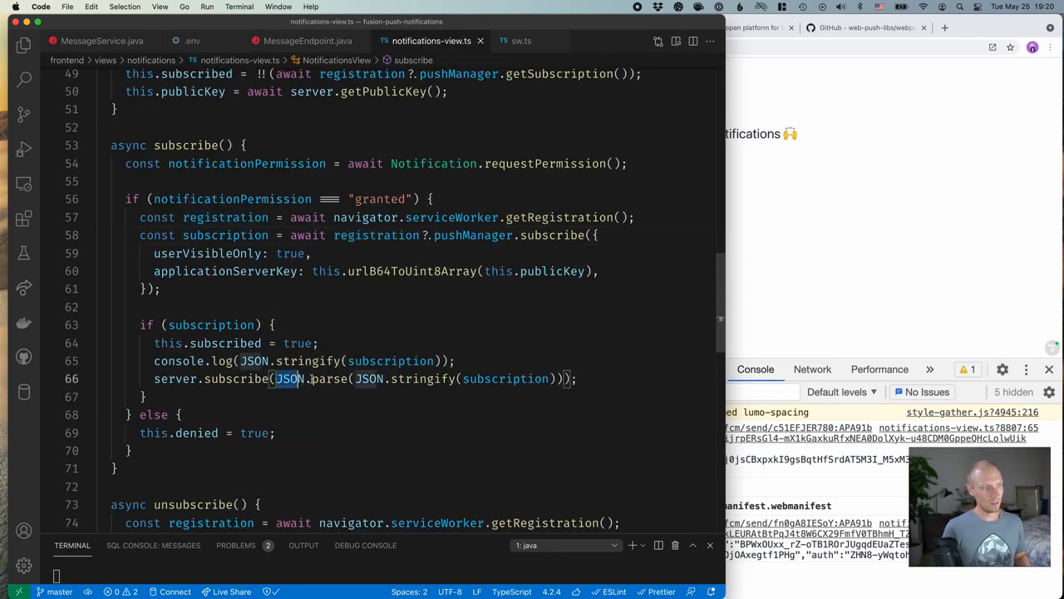
left_click_drag(277, 378, 557, 378)
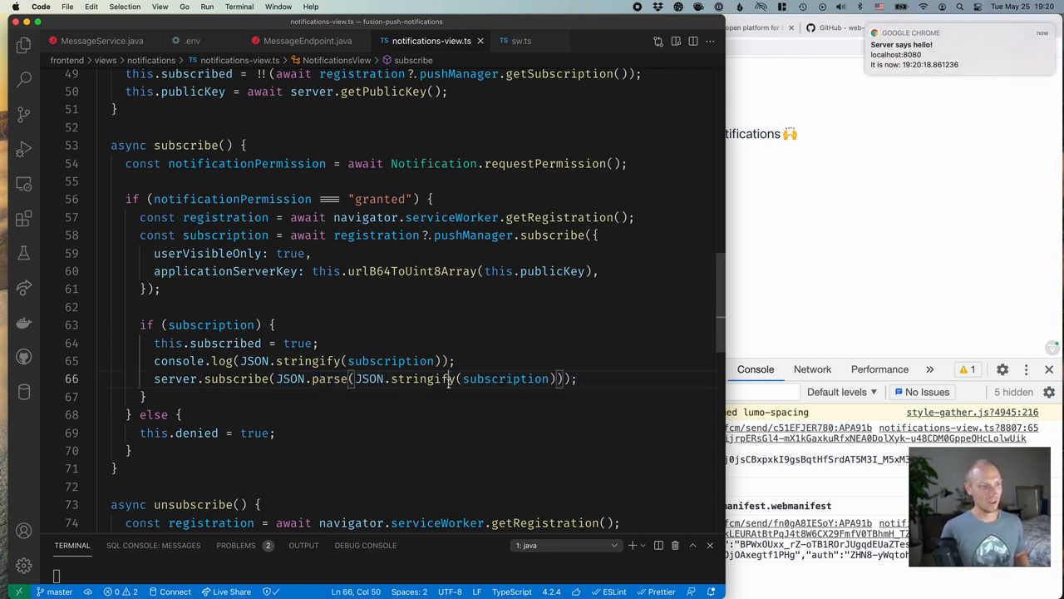
left_click_drag(356, 378, 549, 378)
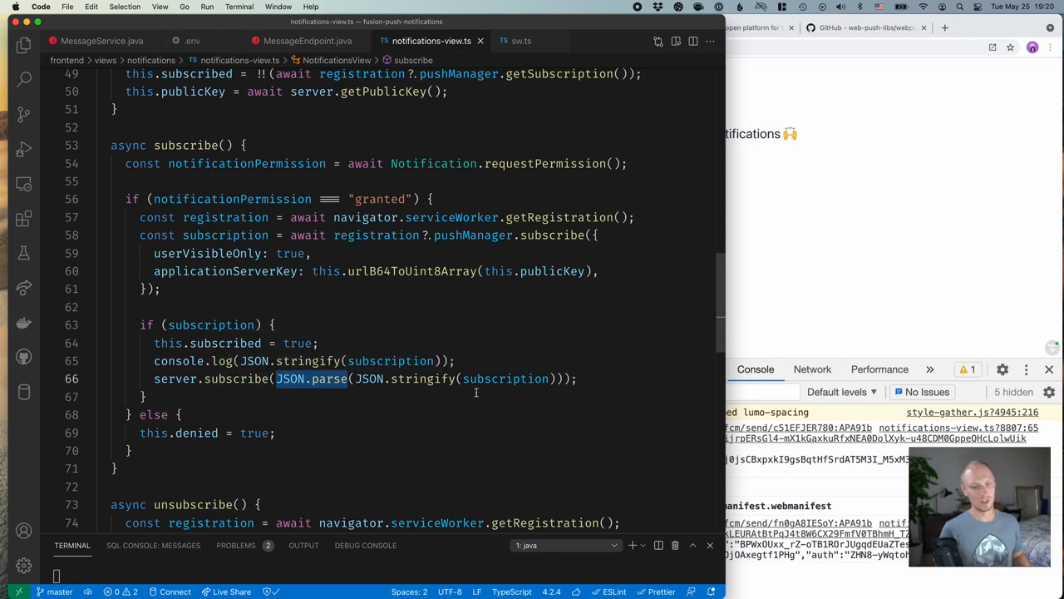
mouse_move(462, 406)
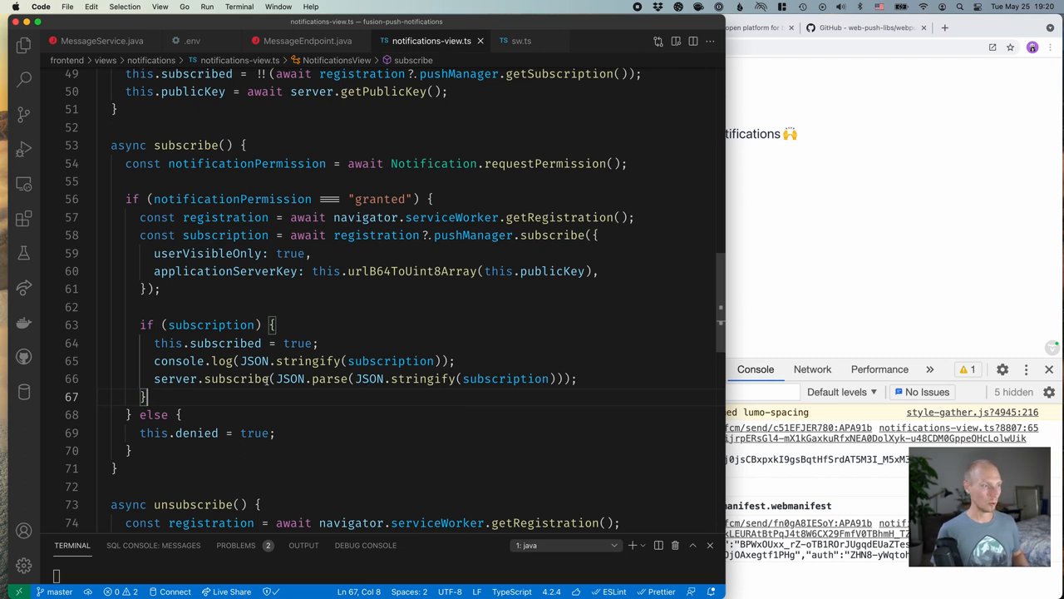
left_click_drag(276, 378, 557, 378)
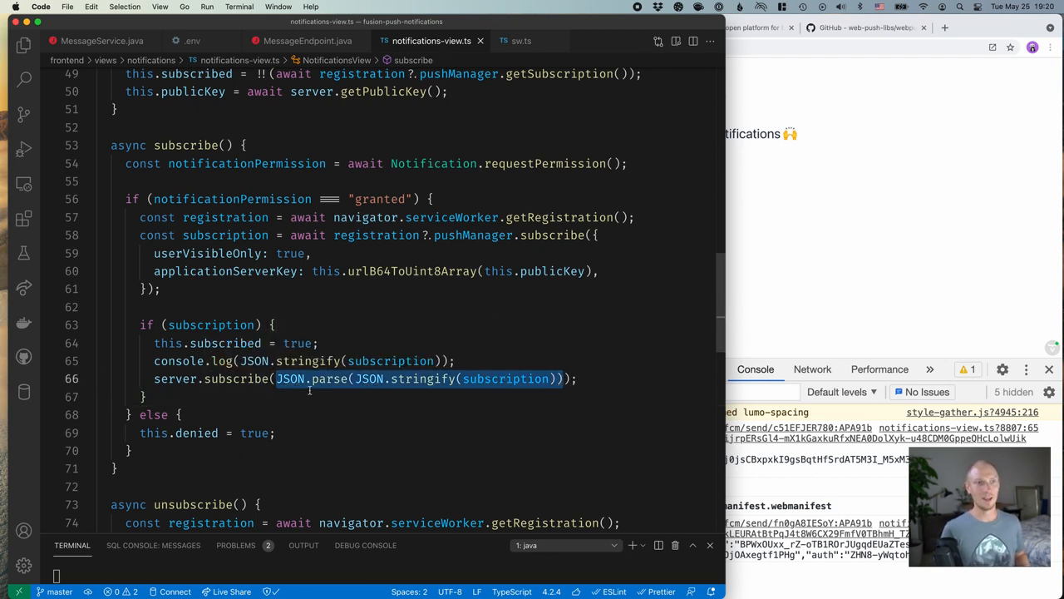
left_click(308, 40)
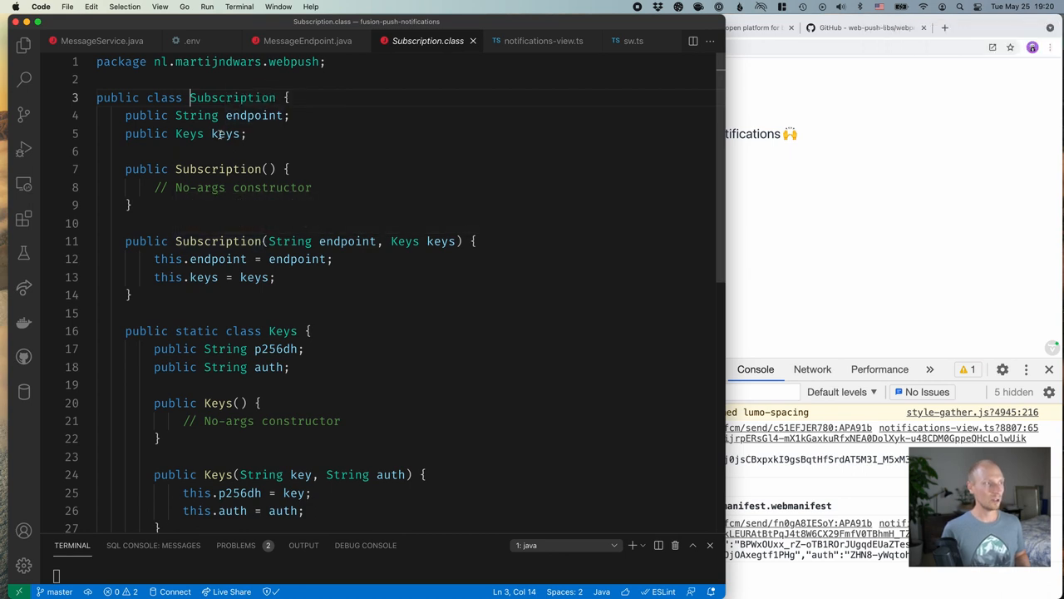
Close Subscription.class, follow subscribe into MessageService.java, and scroll to the scheduled sendNotifications method
left_click(303, 41)
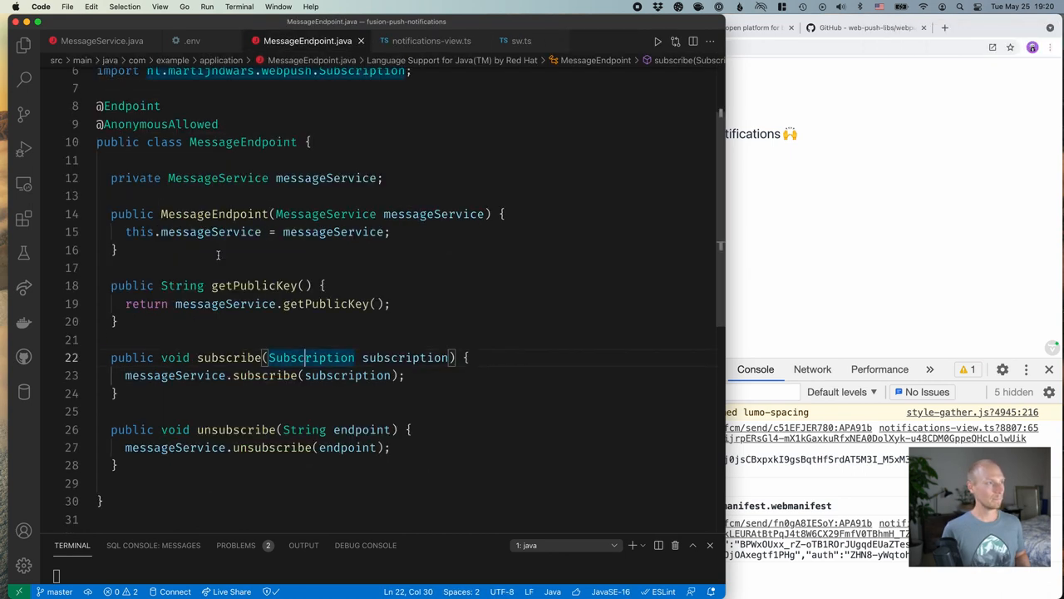
left_click(426, 41)
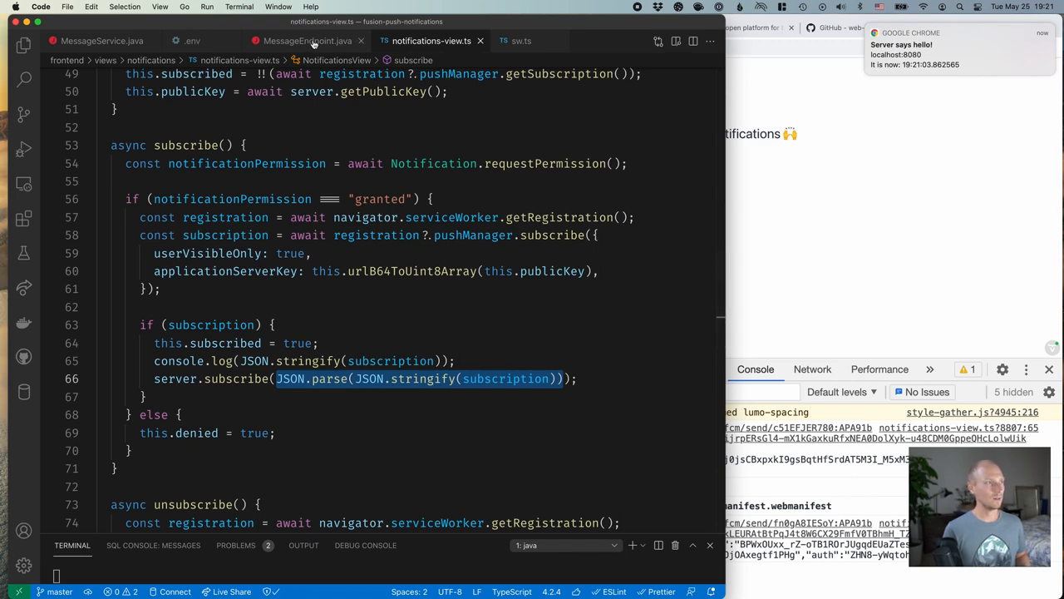
left_click(303, 40)
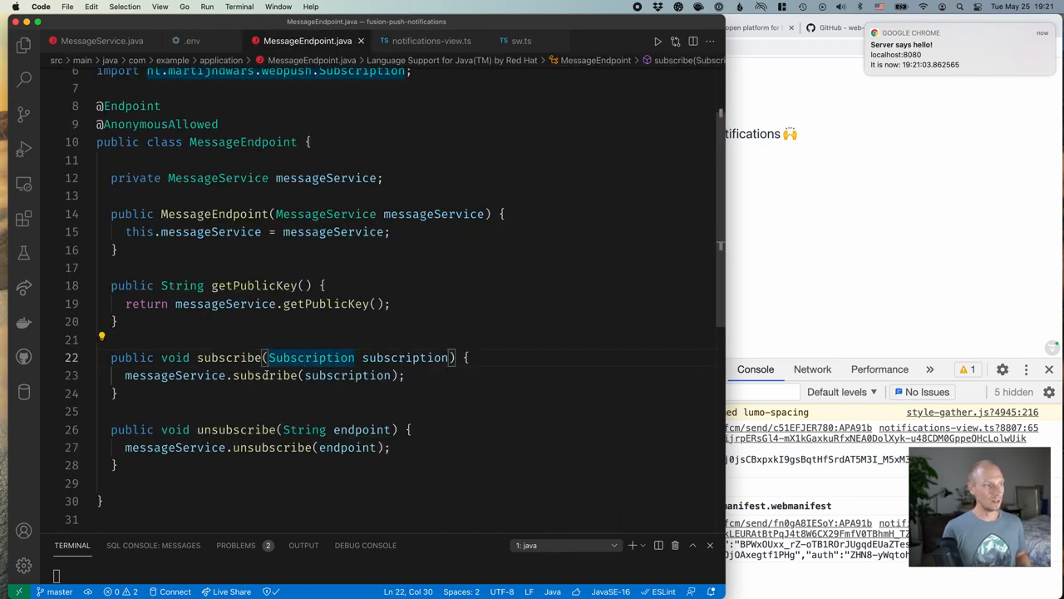
left_click(100, 41)
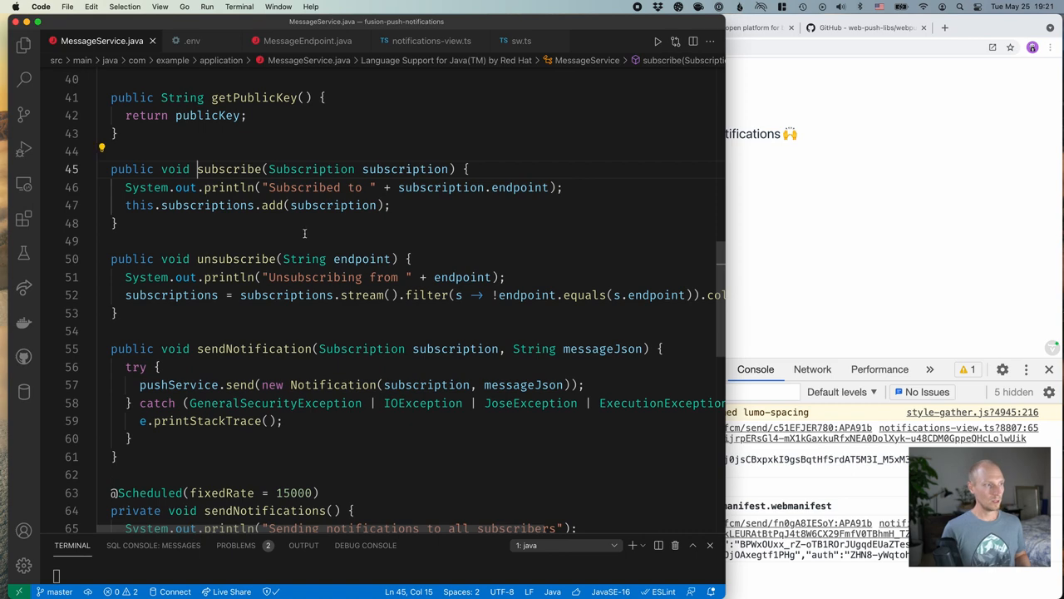
mouse_move(207, 206)
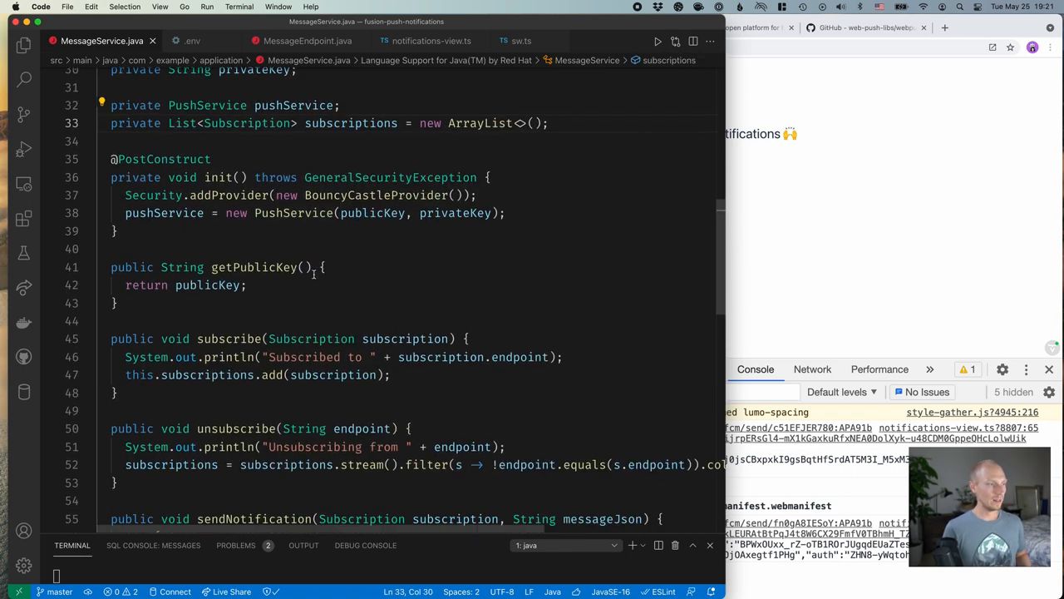
scroll("down", 3)
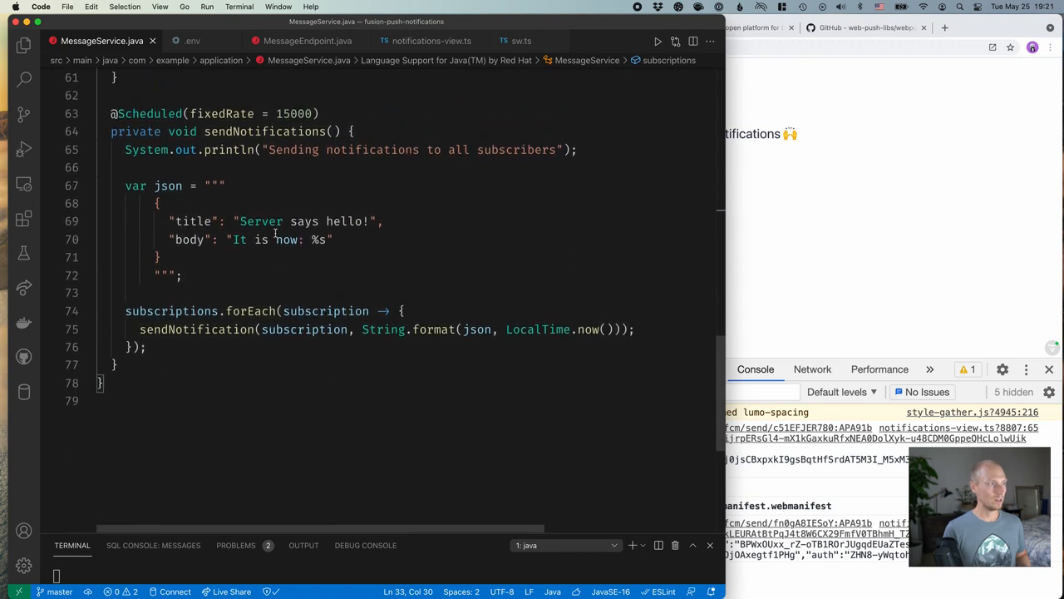
mouse_move(227, 203)
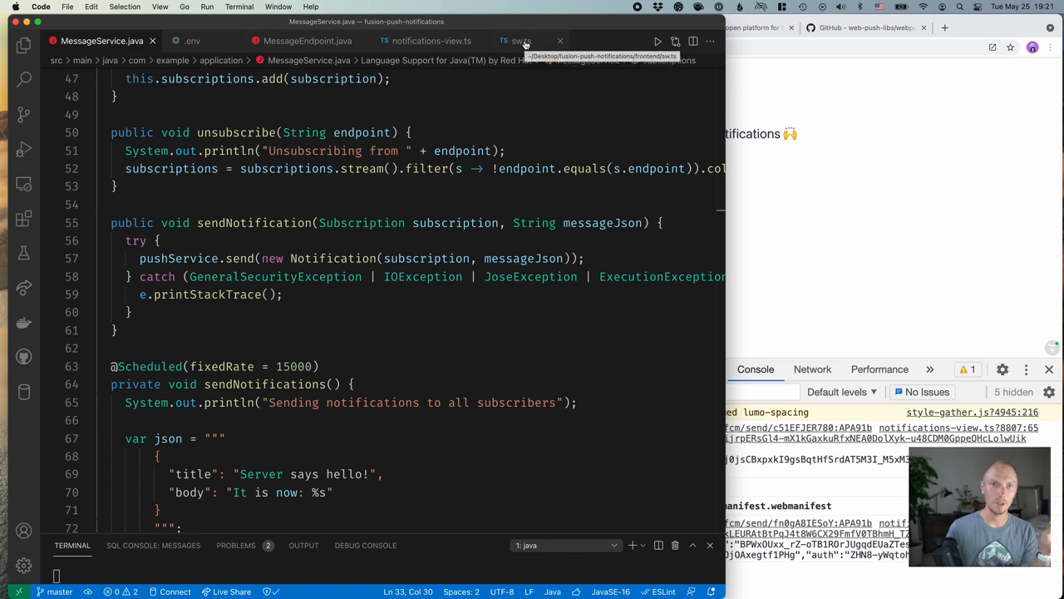
Open sw.ts to view the push handler's showNotification options
left_click(518, 41)
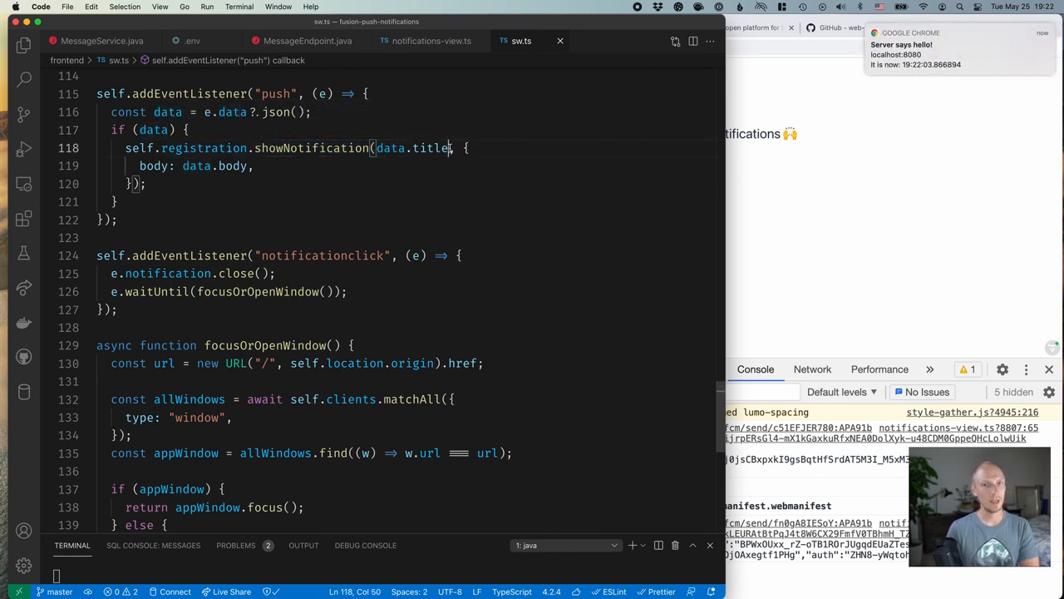
double_click(426, 148)
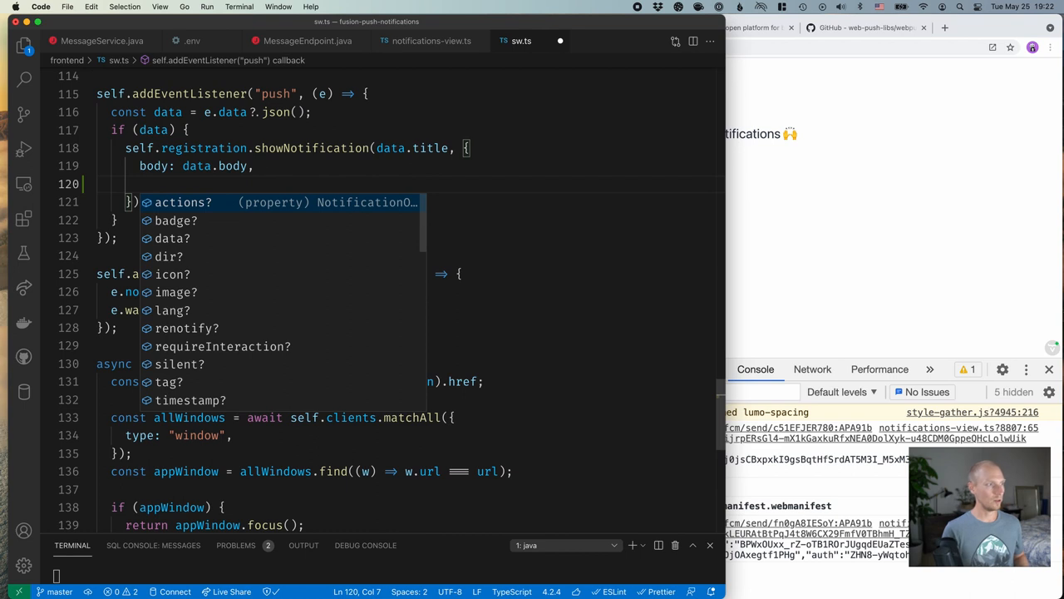
mouse_move(173, 274)
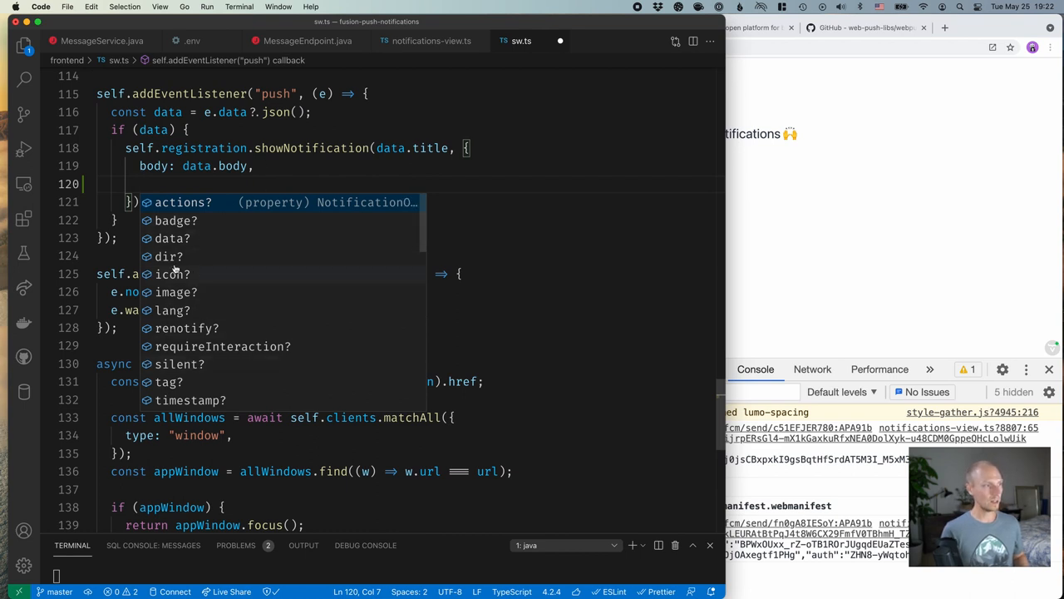
mouse_move(191, 327)
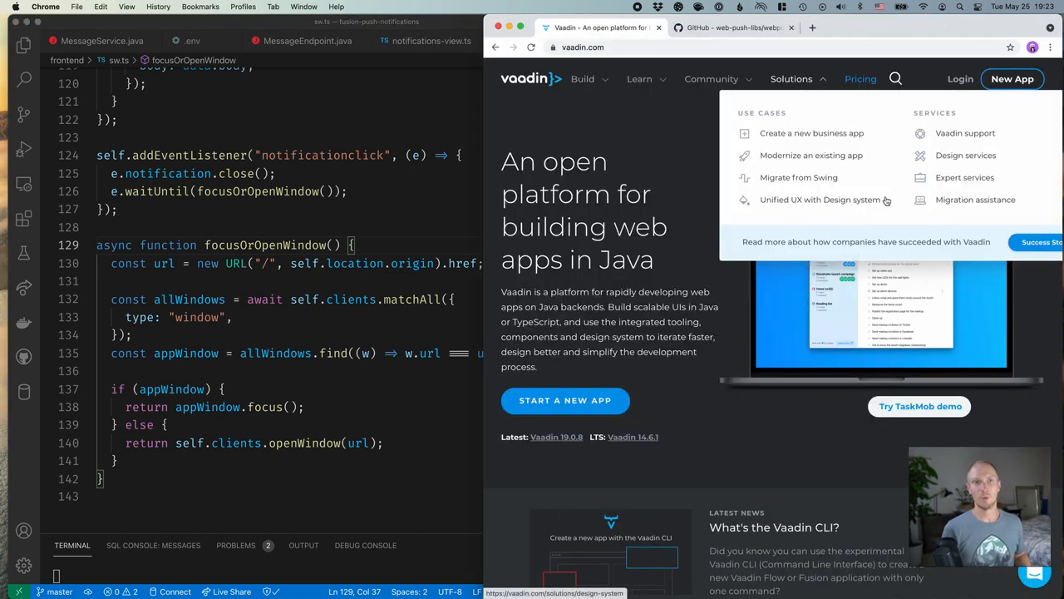
mouse_move(991, 103)
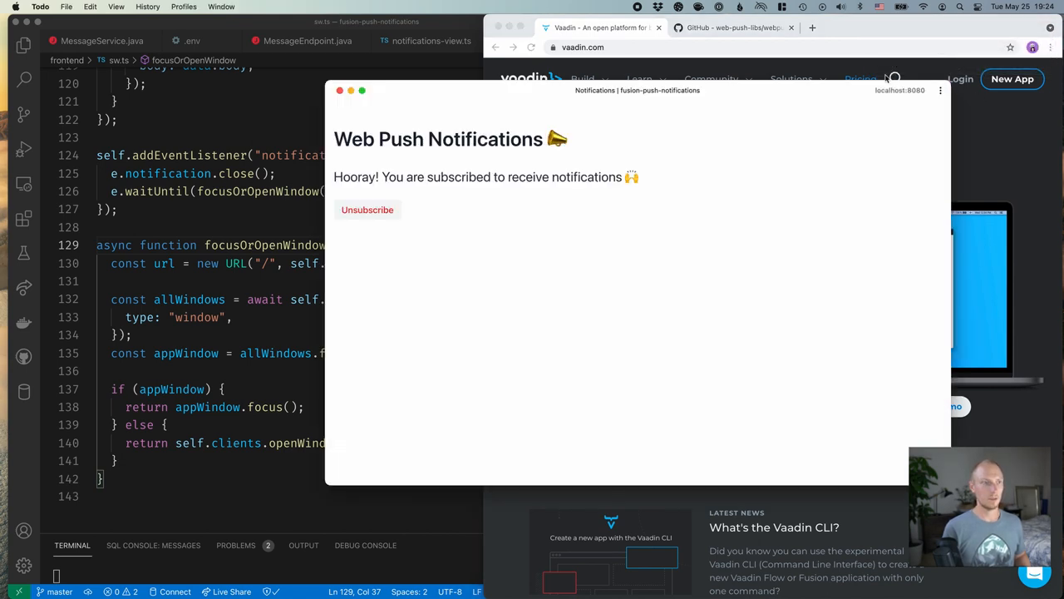
mouse_move(659, 257)
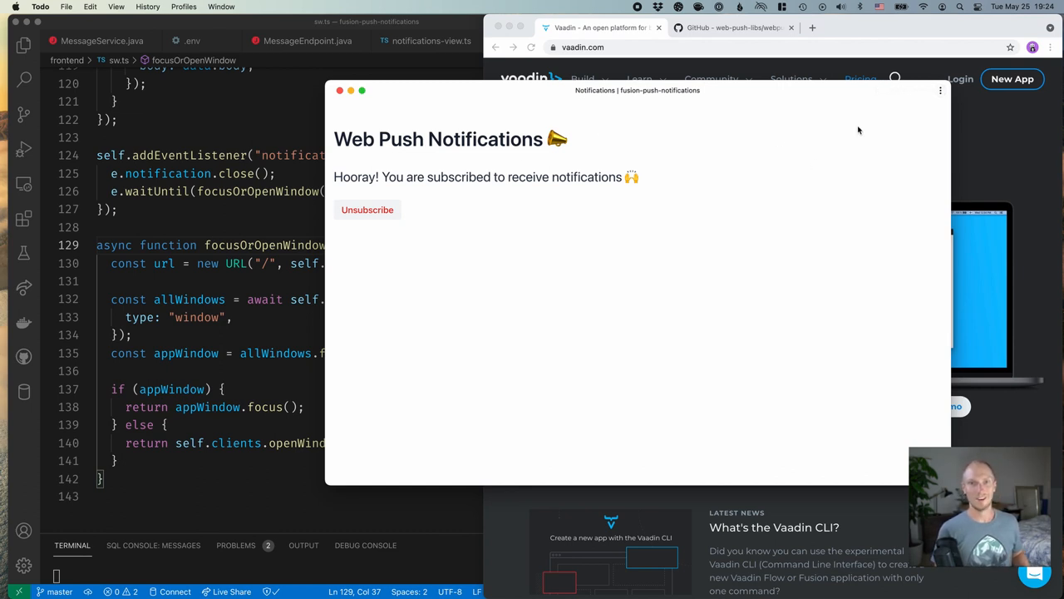
mouse_move(771, 102)
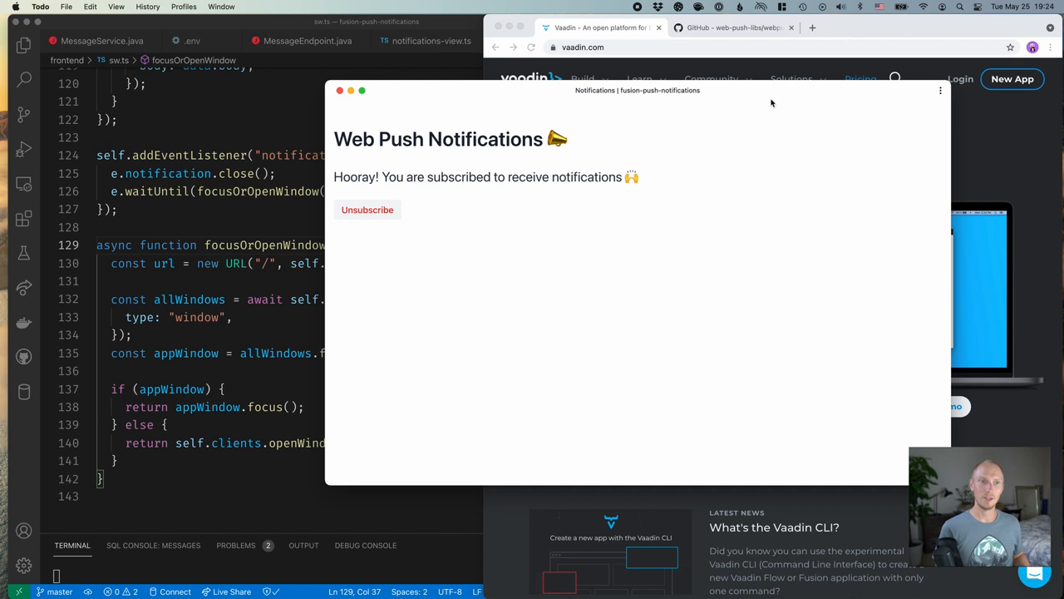
mouse_move(732, 373)
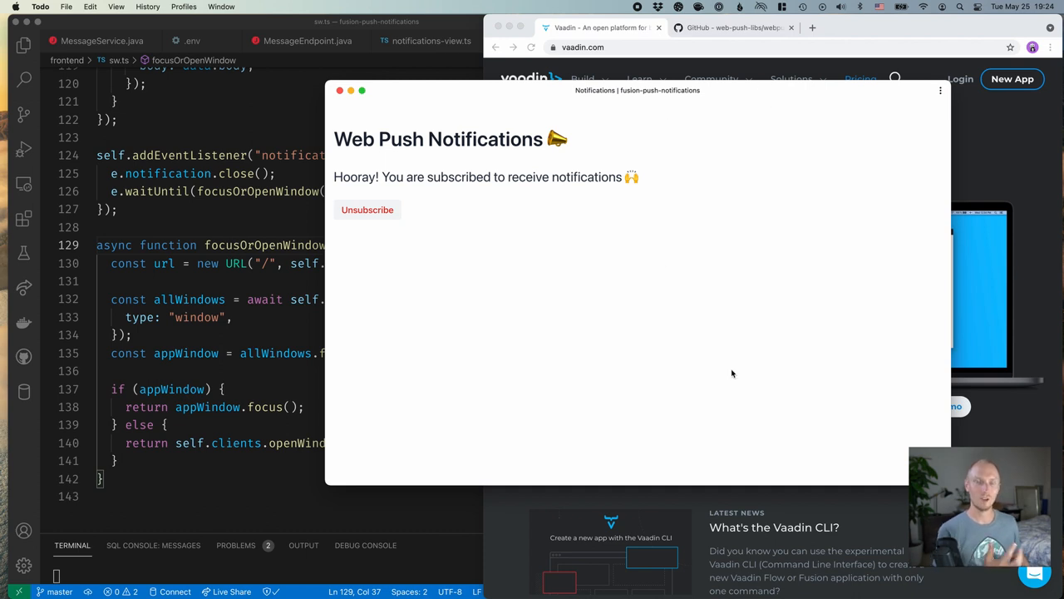